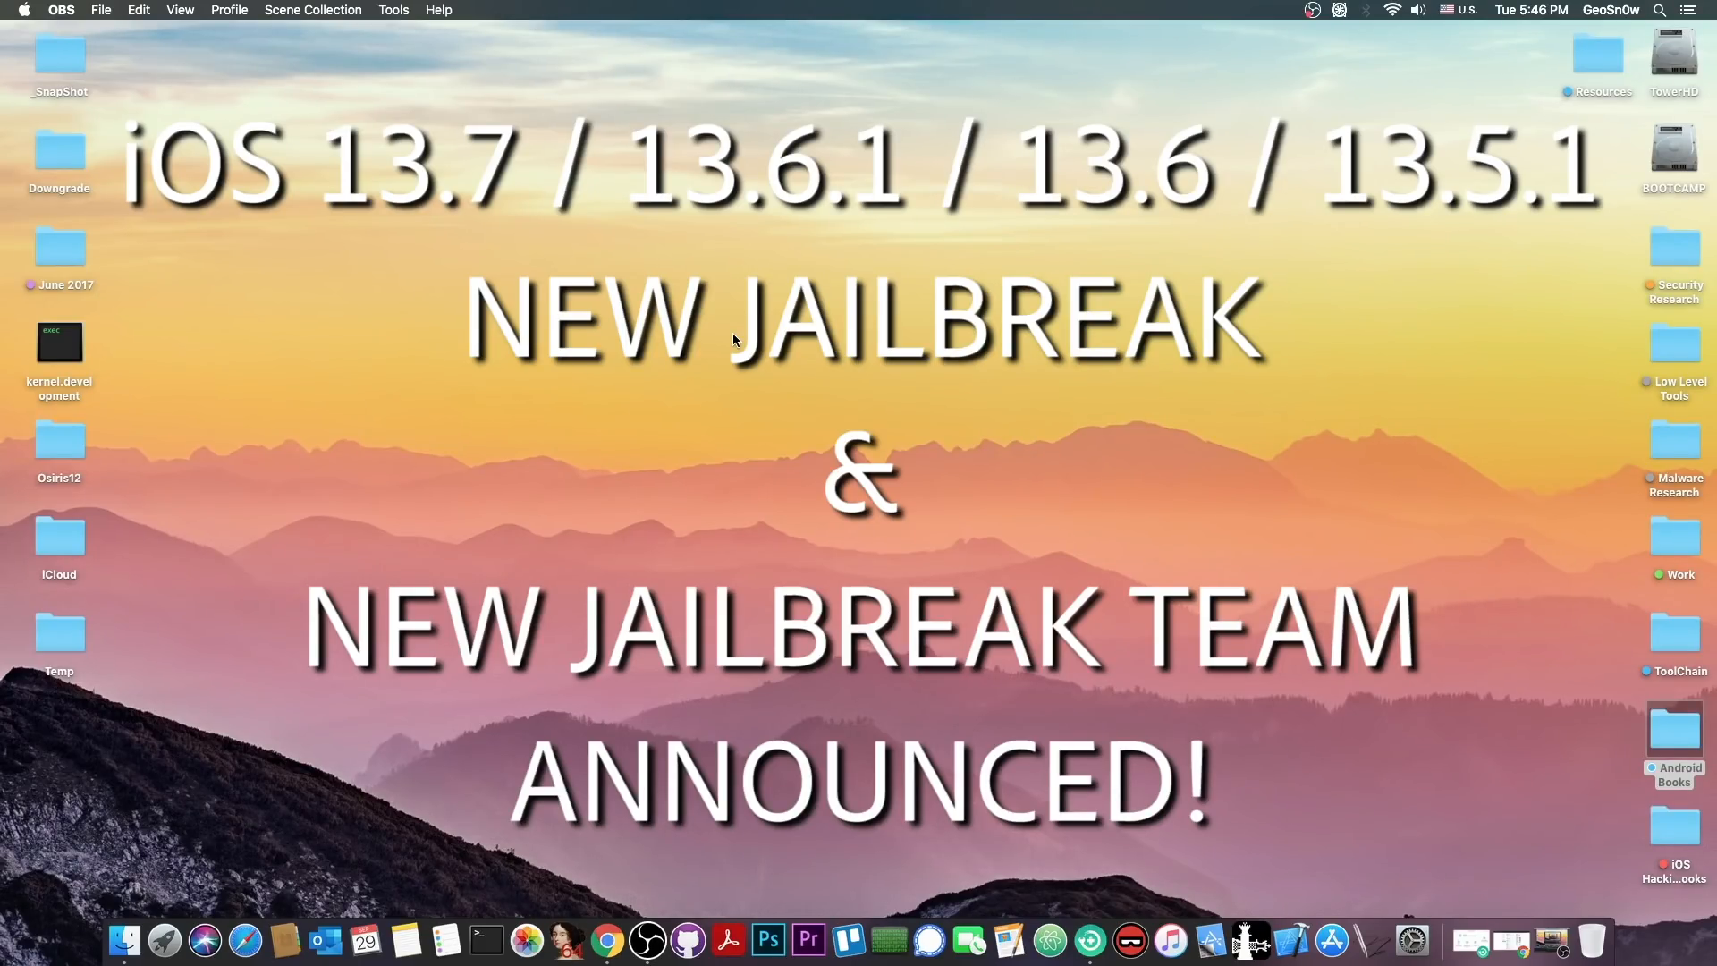
pyautogui.moveTo(1290, 757)
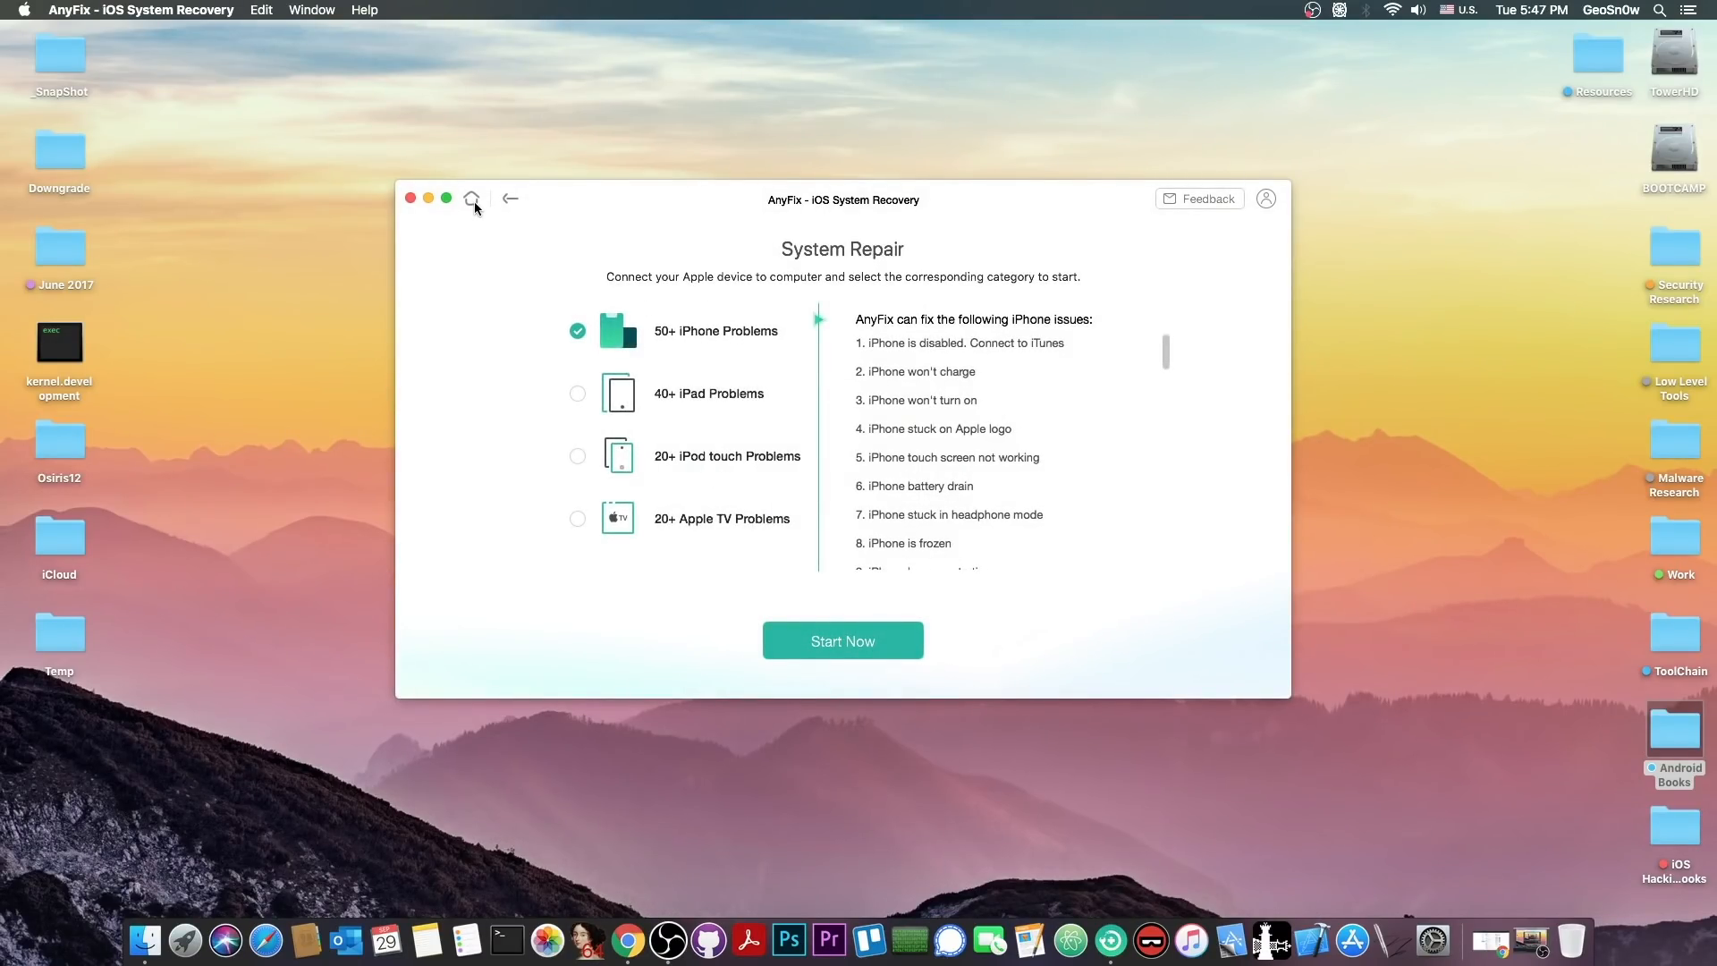
# View AnyFix's Enter/Exit Recovery Mode tool from the overview, then quit AnyFix.
pyautogui.click(470, 198)
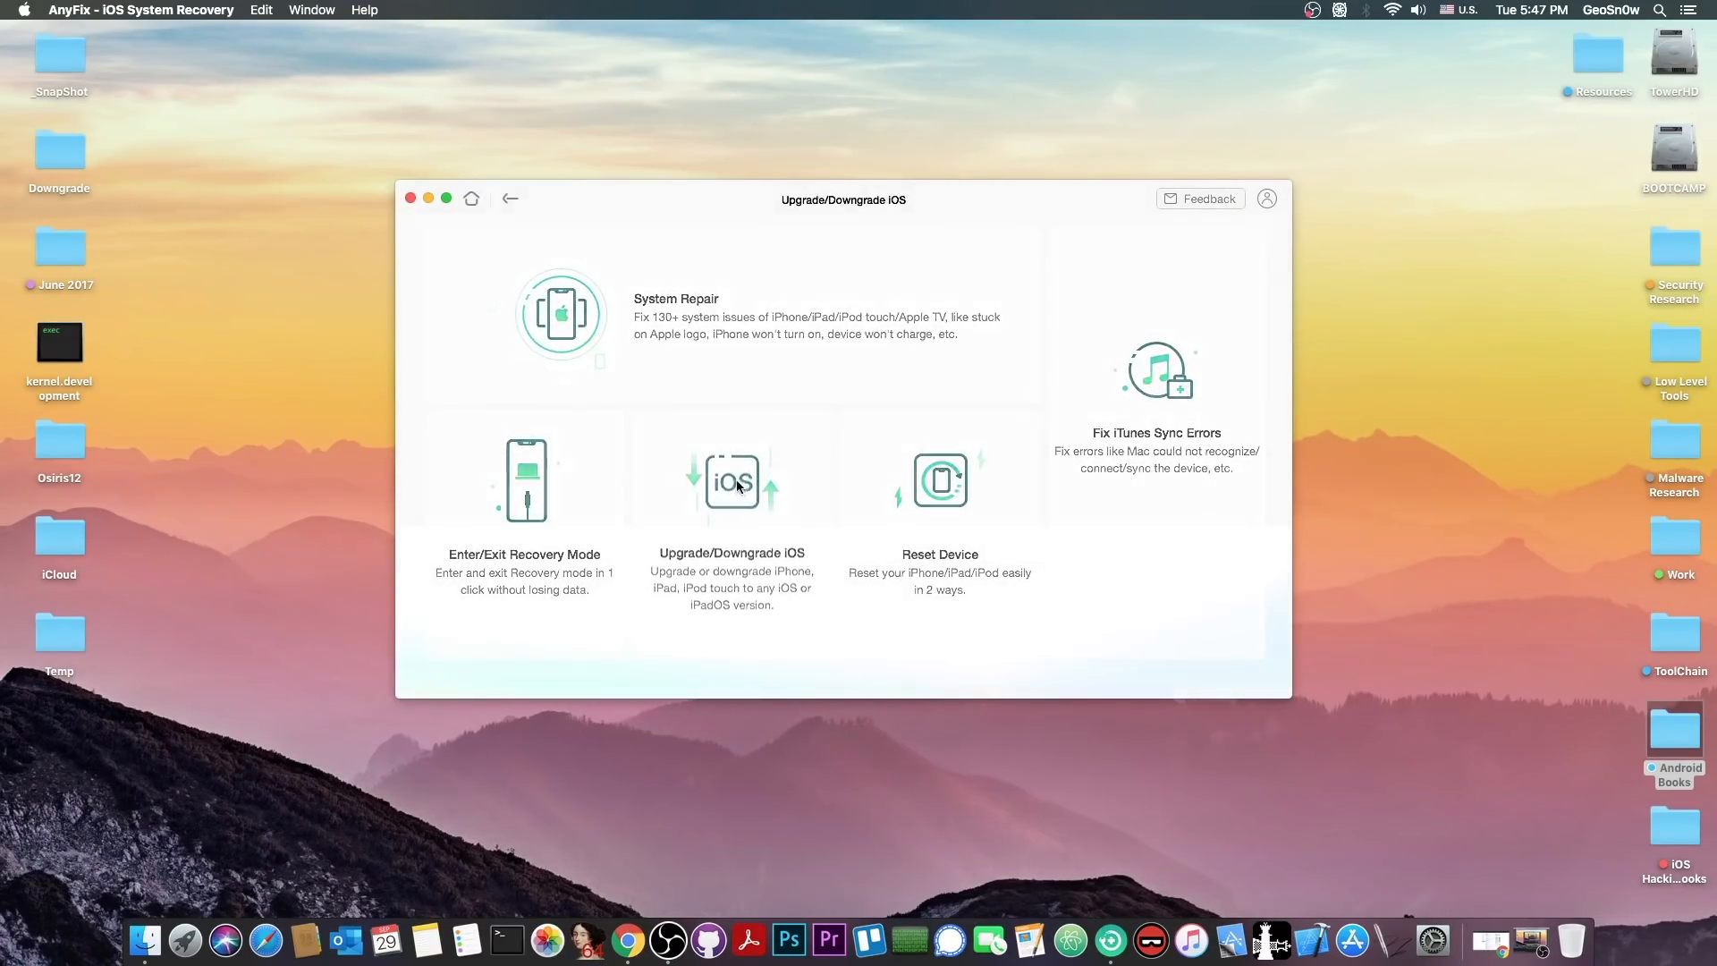
pyautogui.click(510, 199)
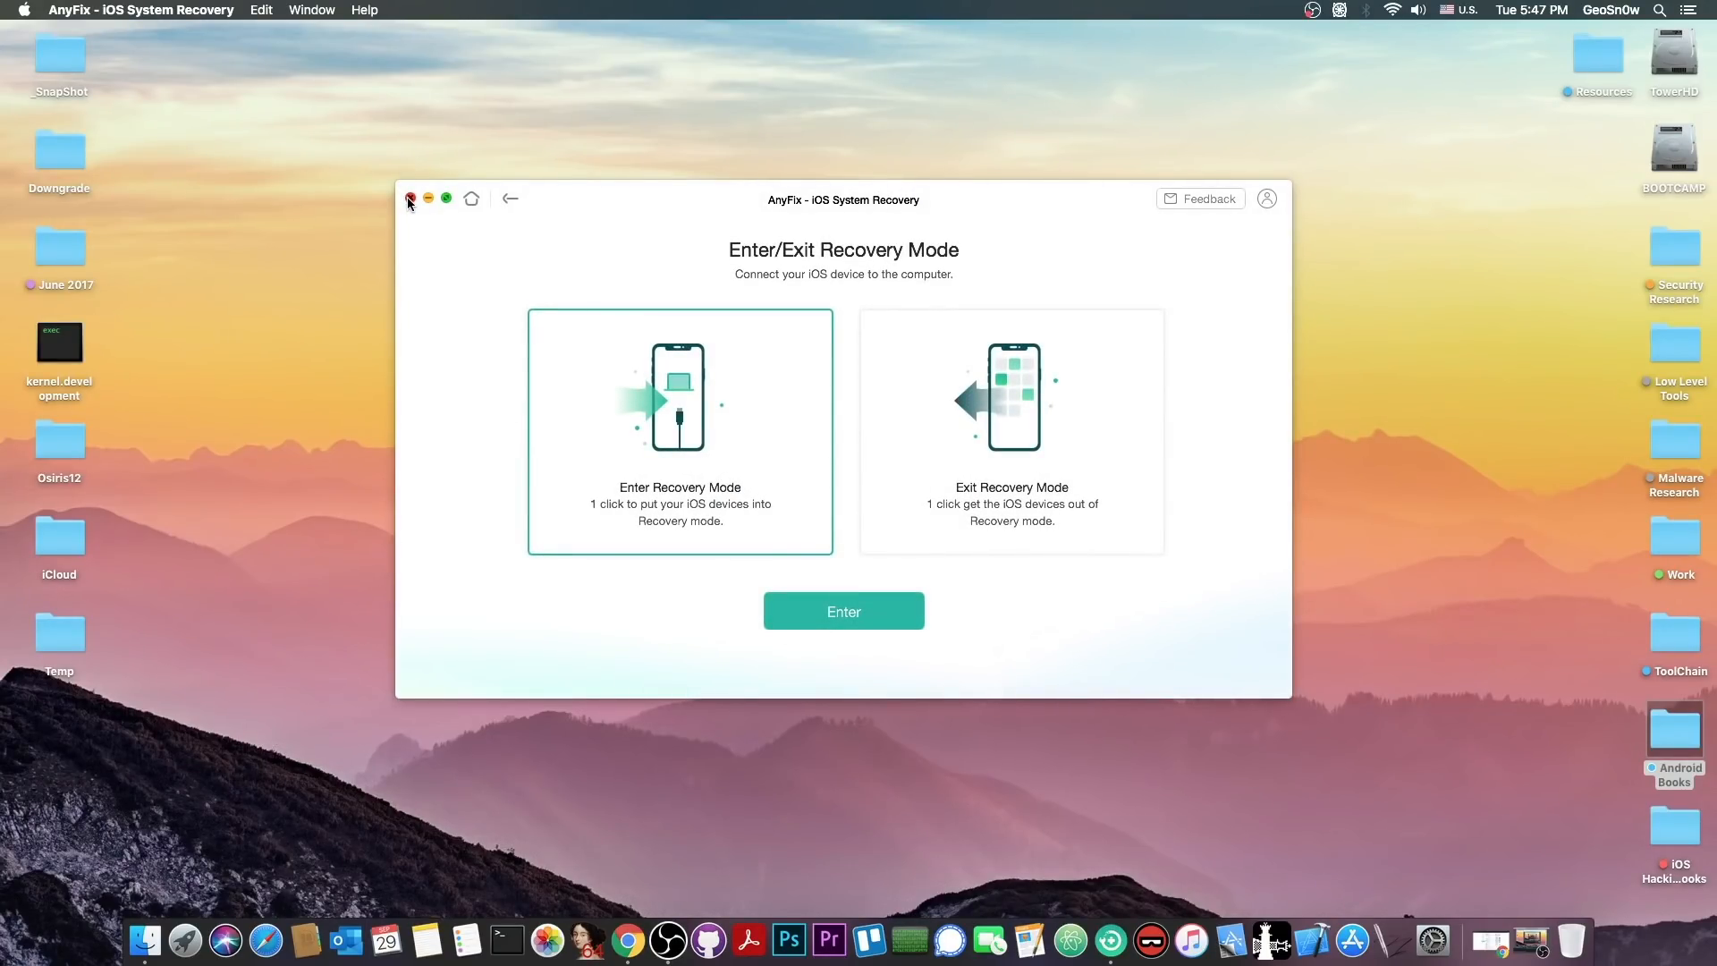
pyautogui.click(410, 198)
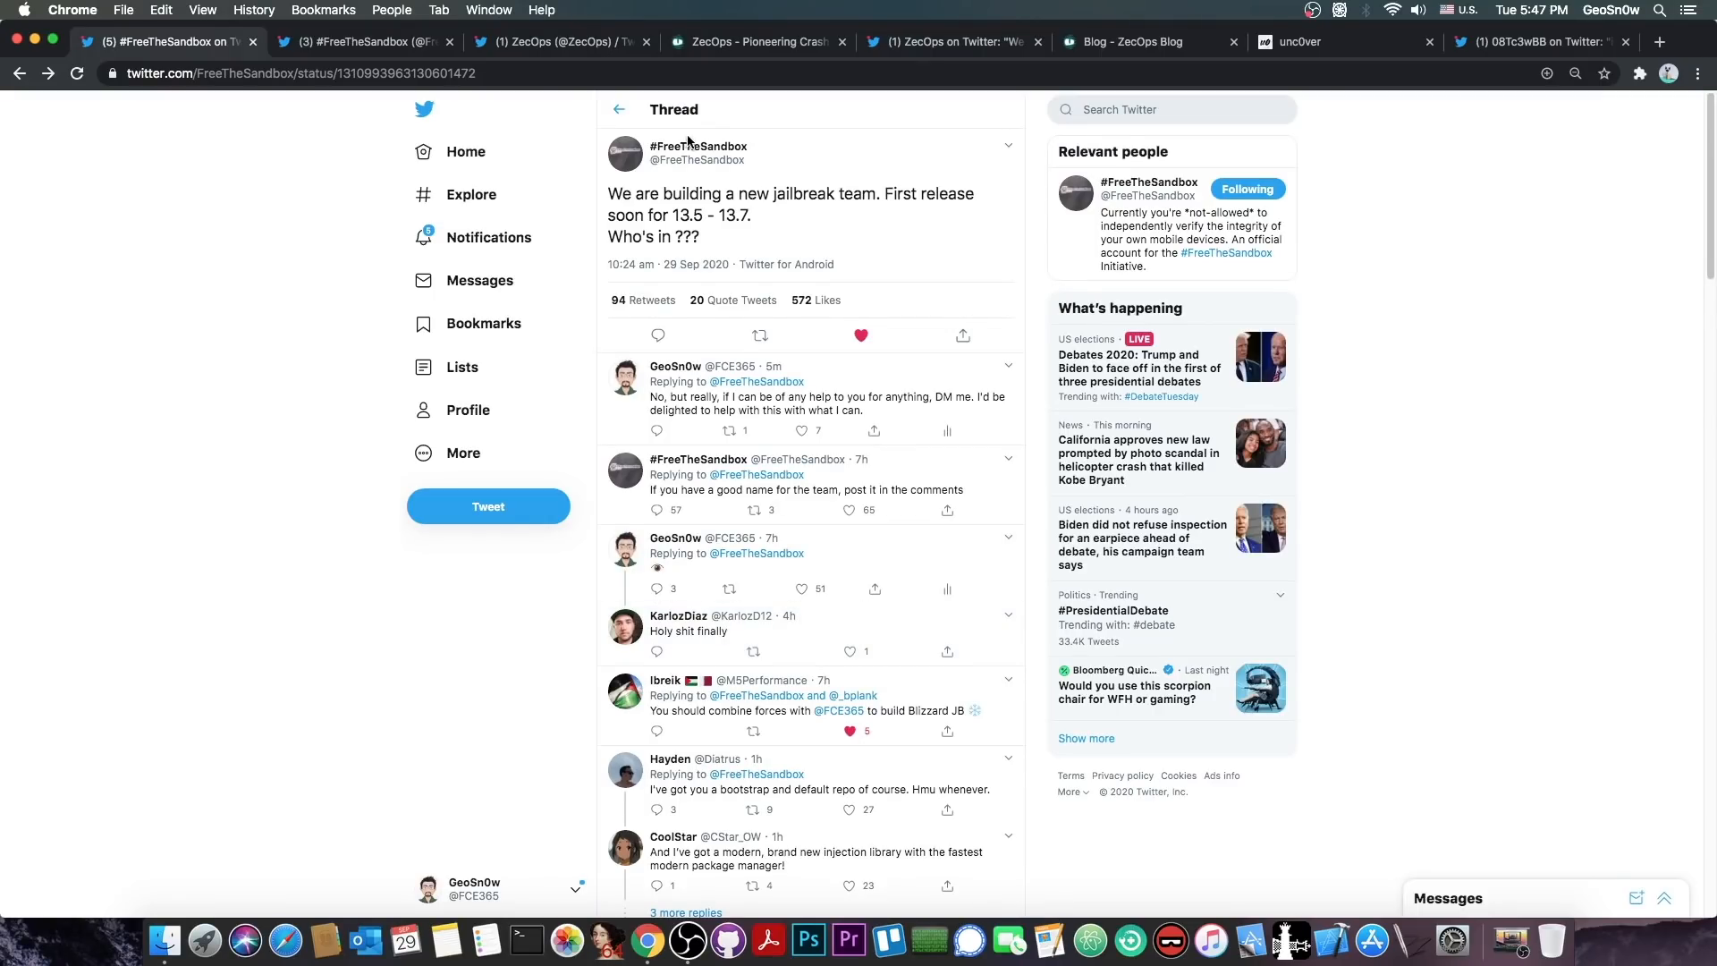
pyautogui.click(695, 145)
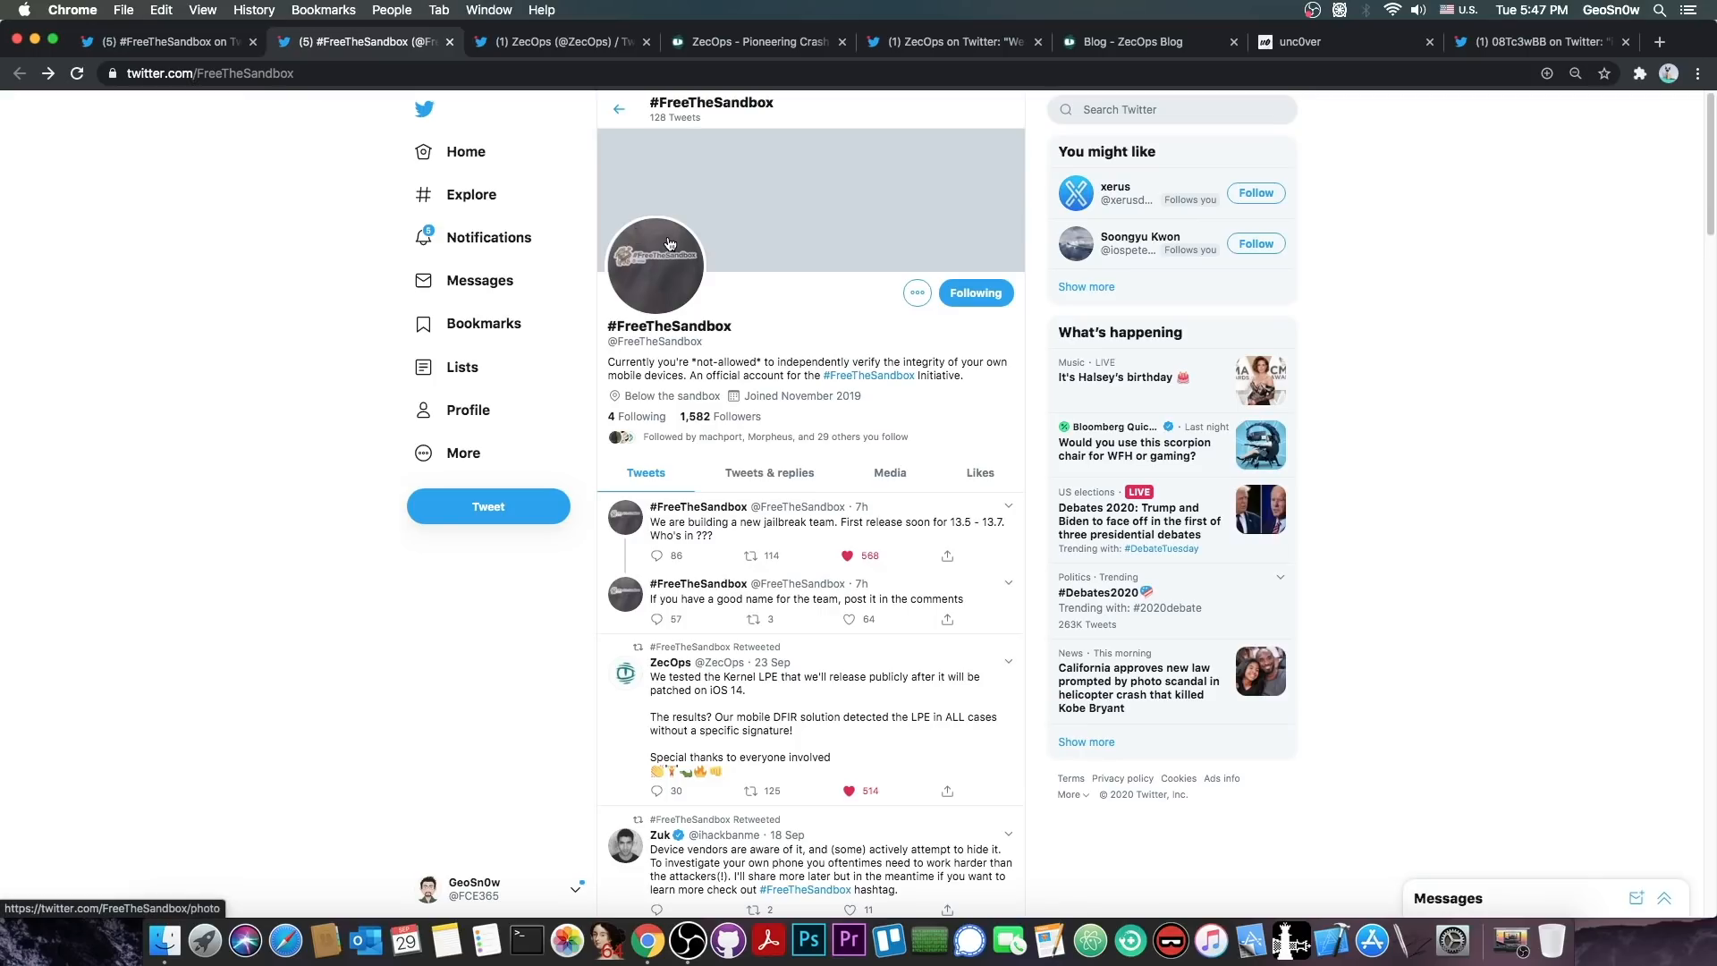
pyautogui.click(558, 41)
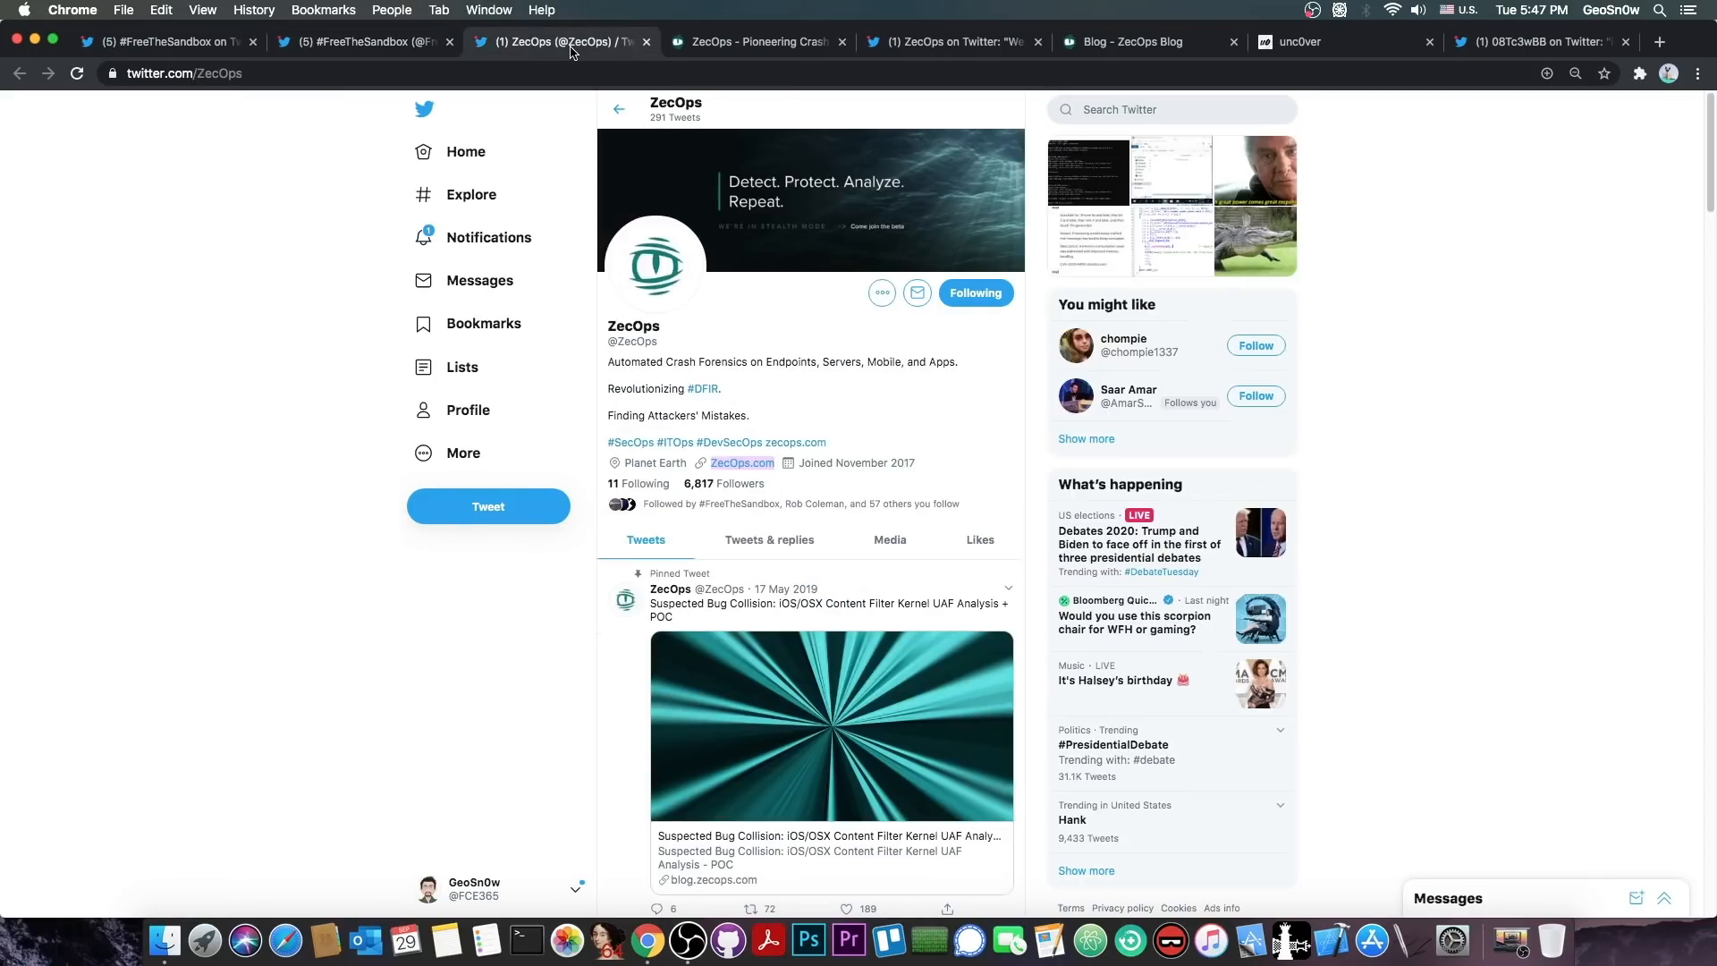
pyautogui.click(361, 41)
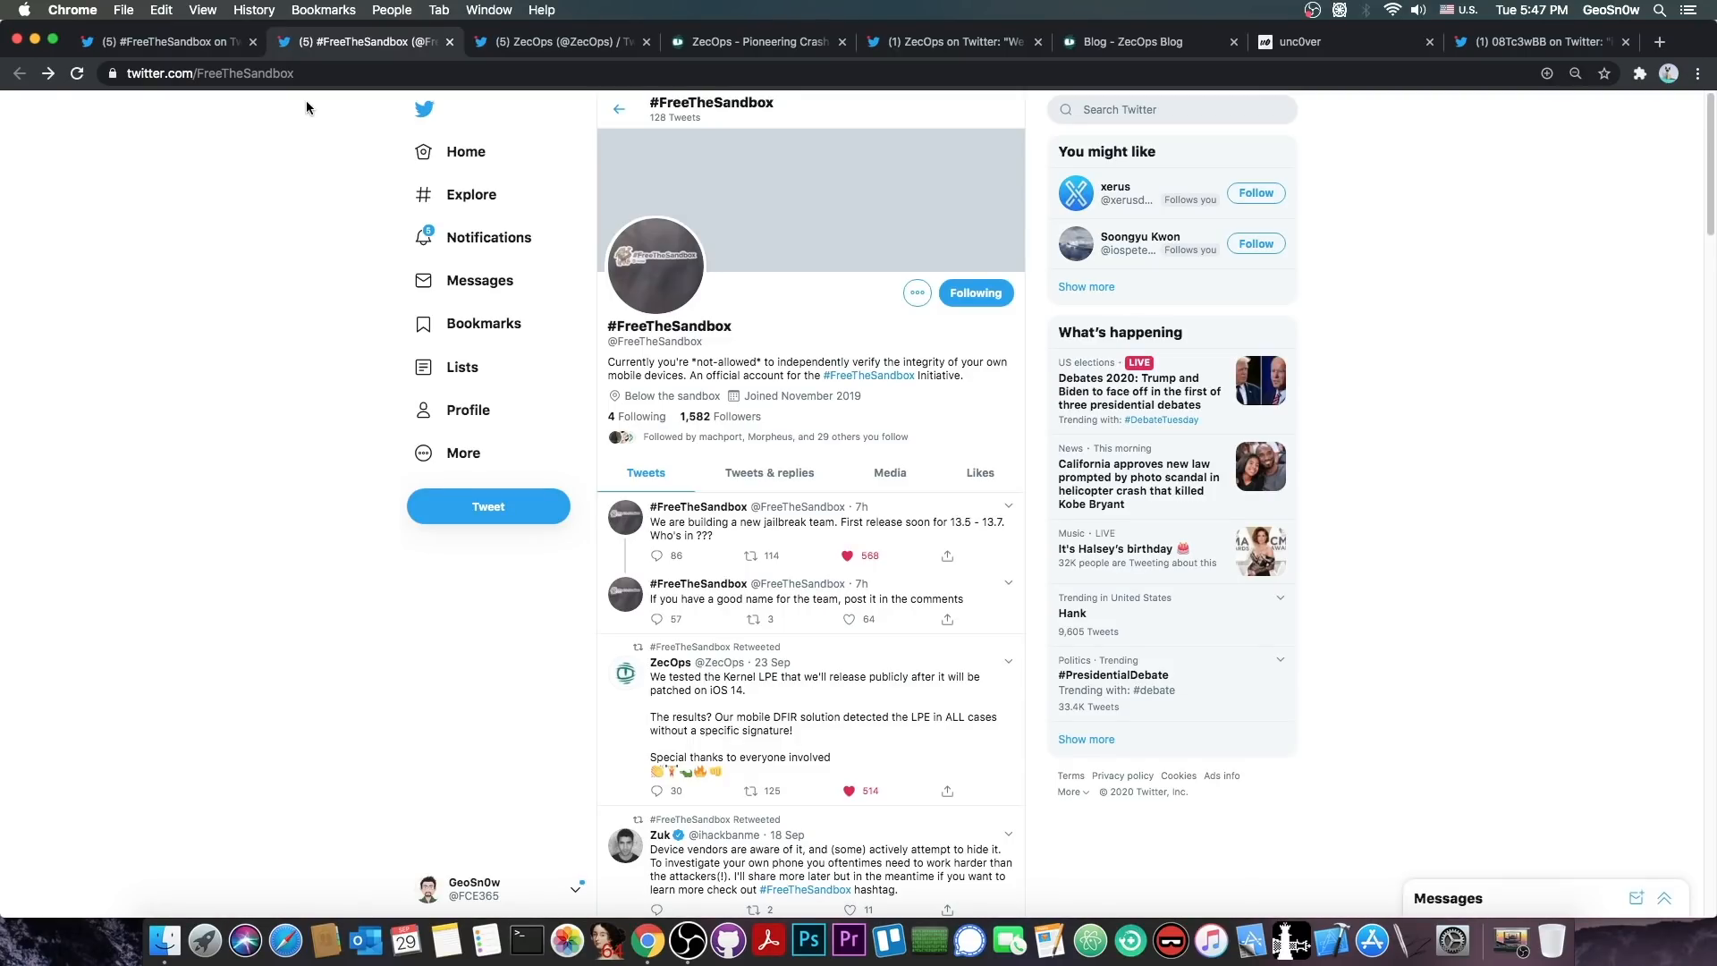
pyautogui.moveTo(470, 193)
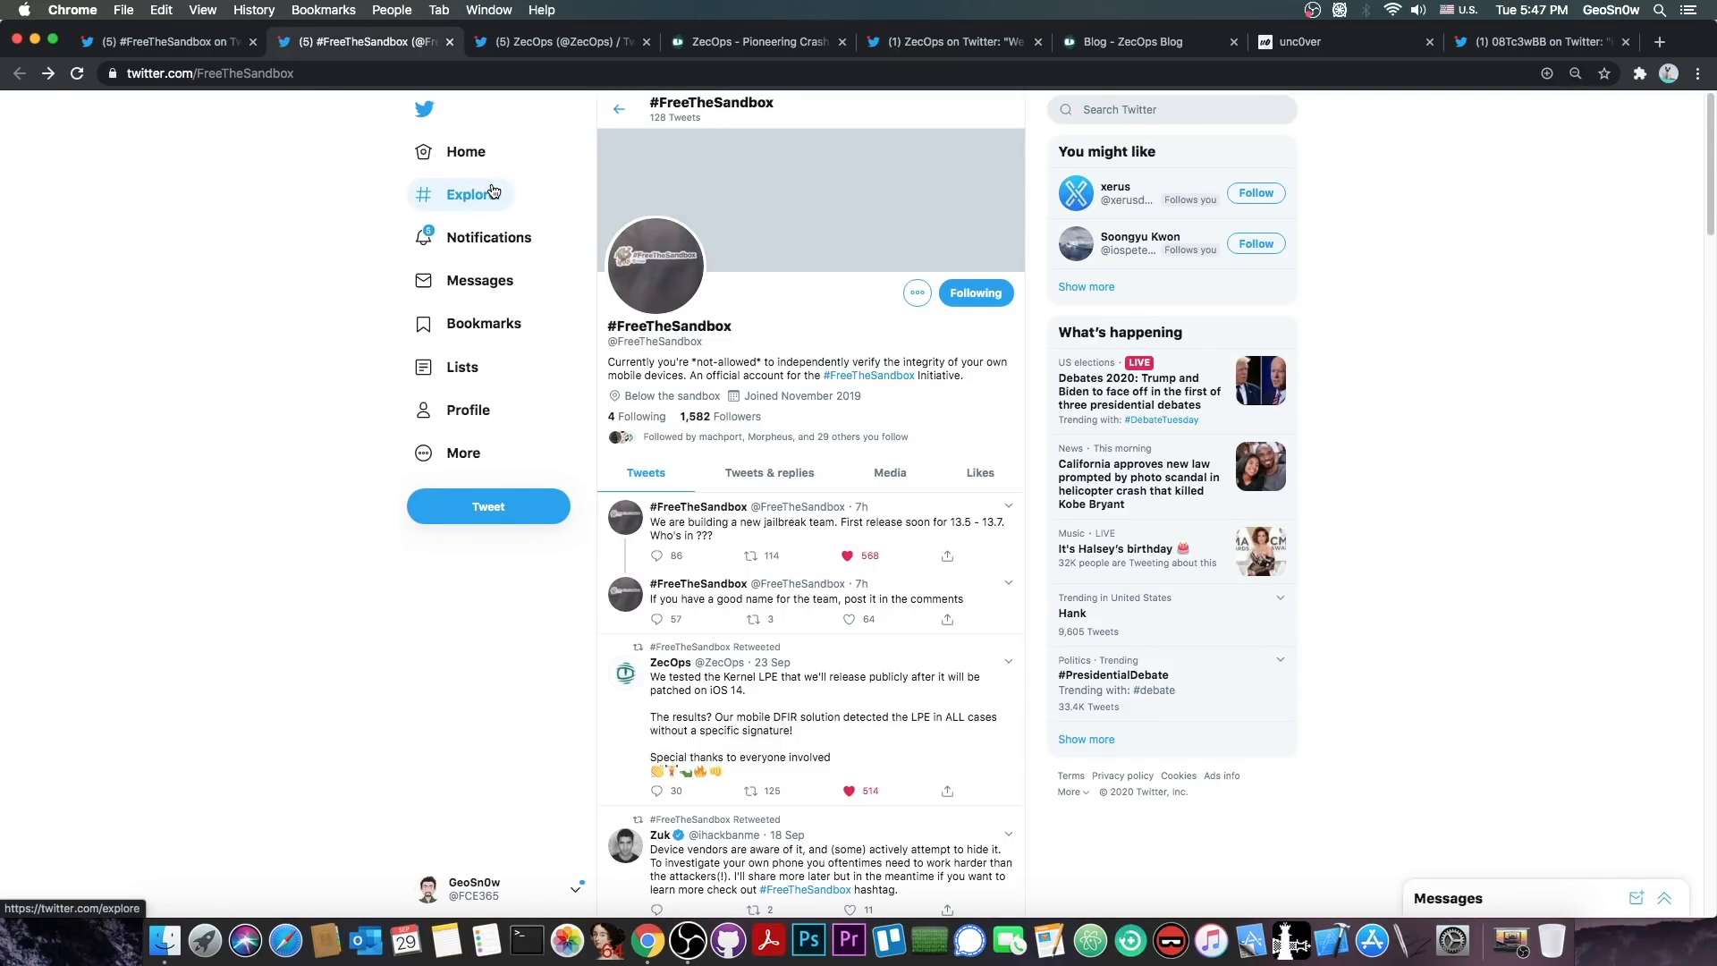
pyautogui.moveTo(767, 315)
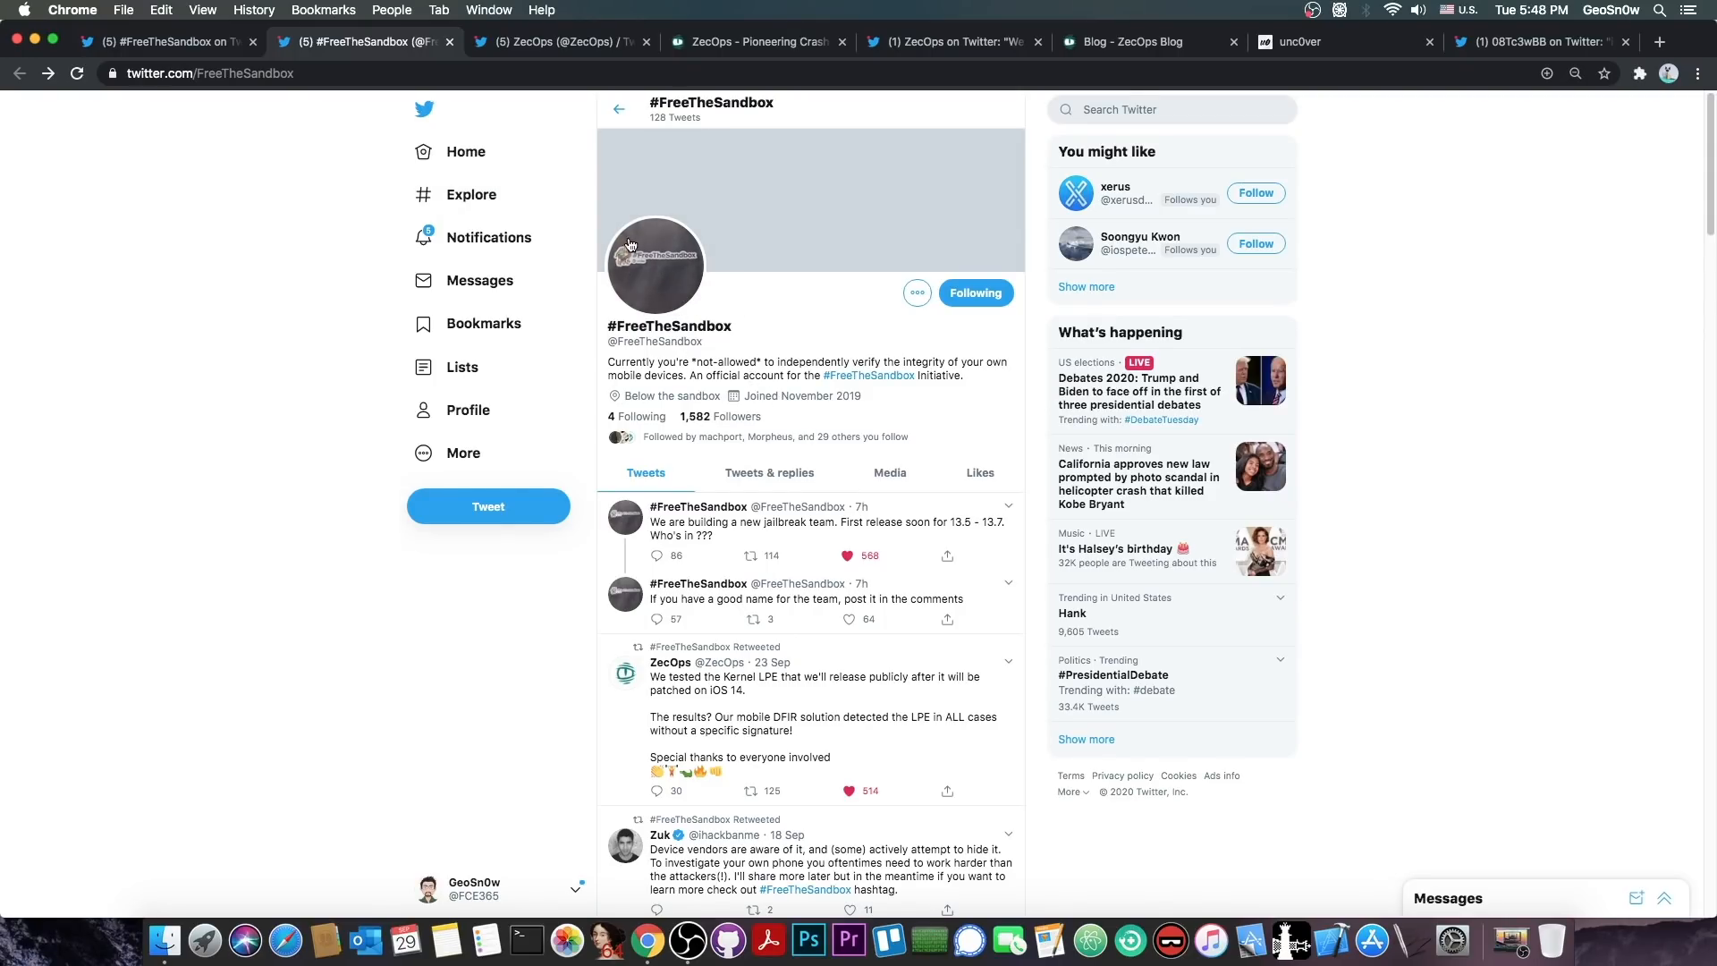
pyautogui.click(827, 523)
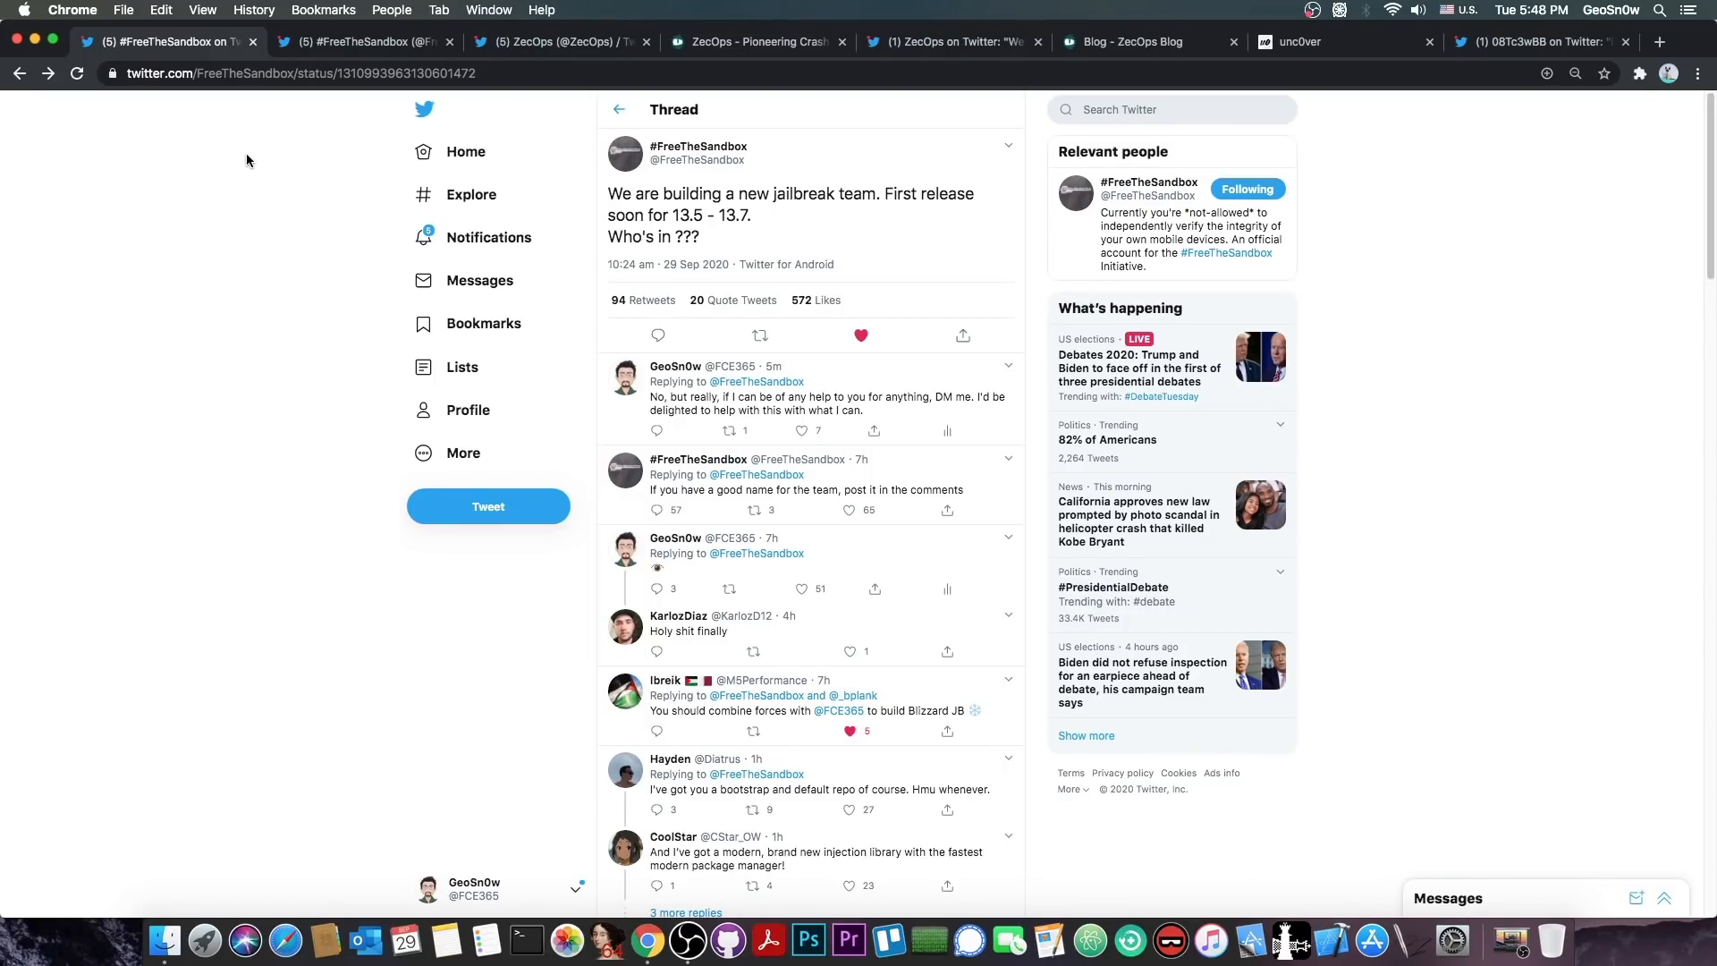
pyautogui.moveTo(252, 166)
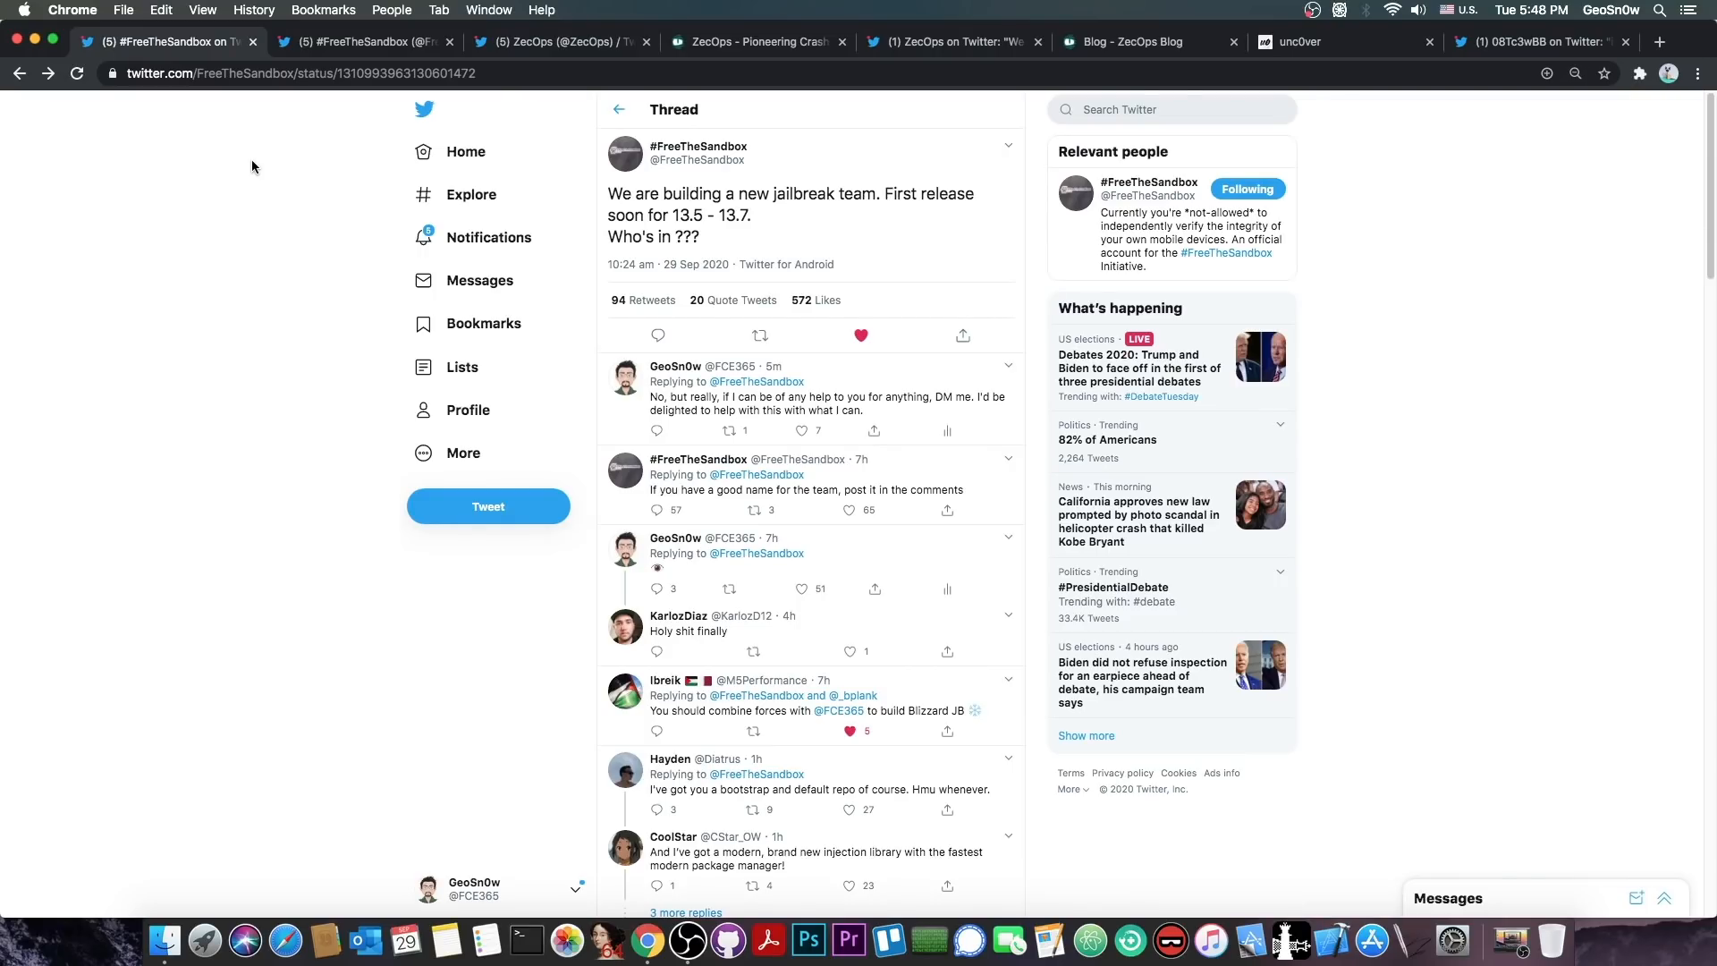
pyautogui.moveTo(1300, 41)
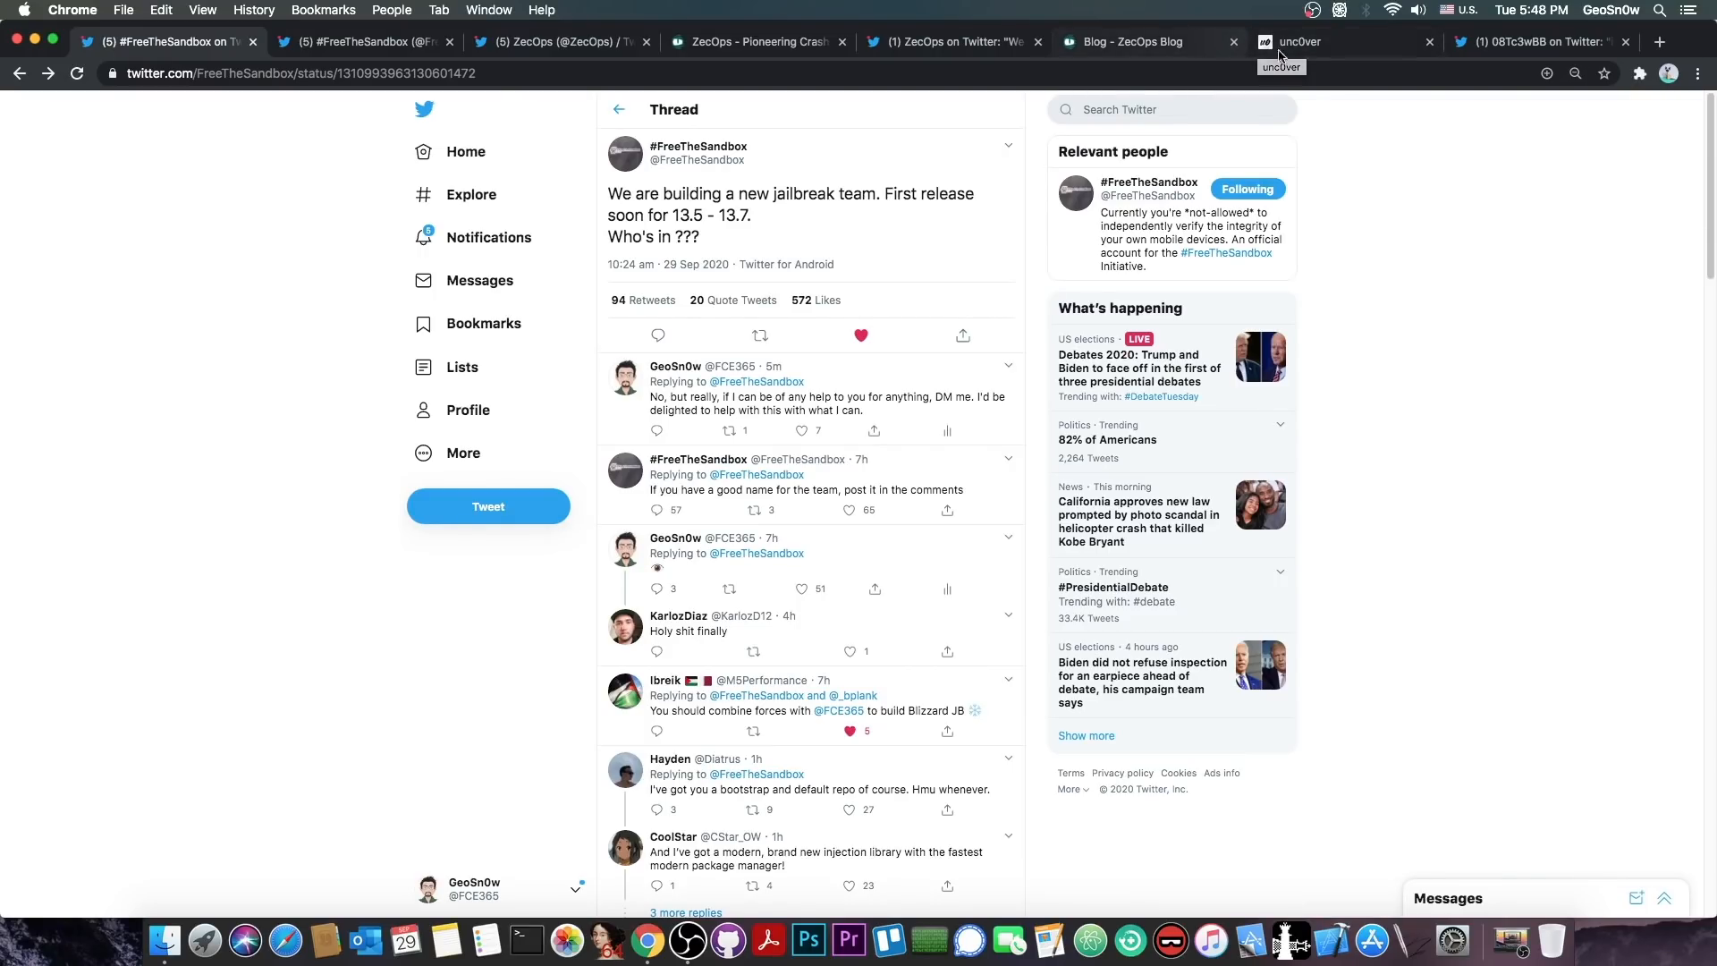
# Visit the unc0ver.dev jailbreak site (iOS 11.0–13.5, v5.3.1), then return to the ZecOps kernel LPE tweet.
pyautogui.click(1299, 41)
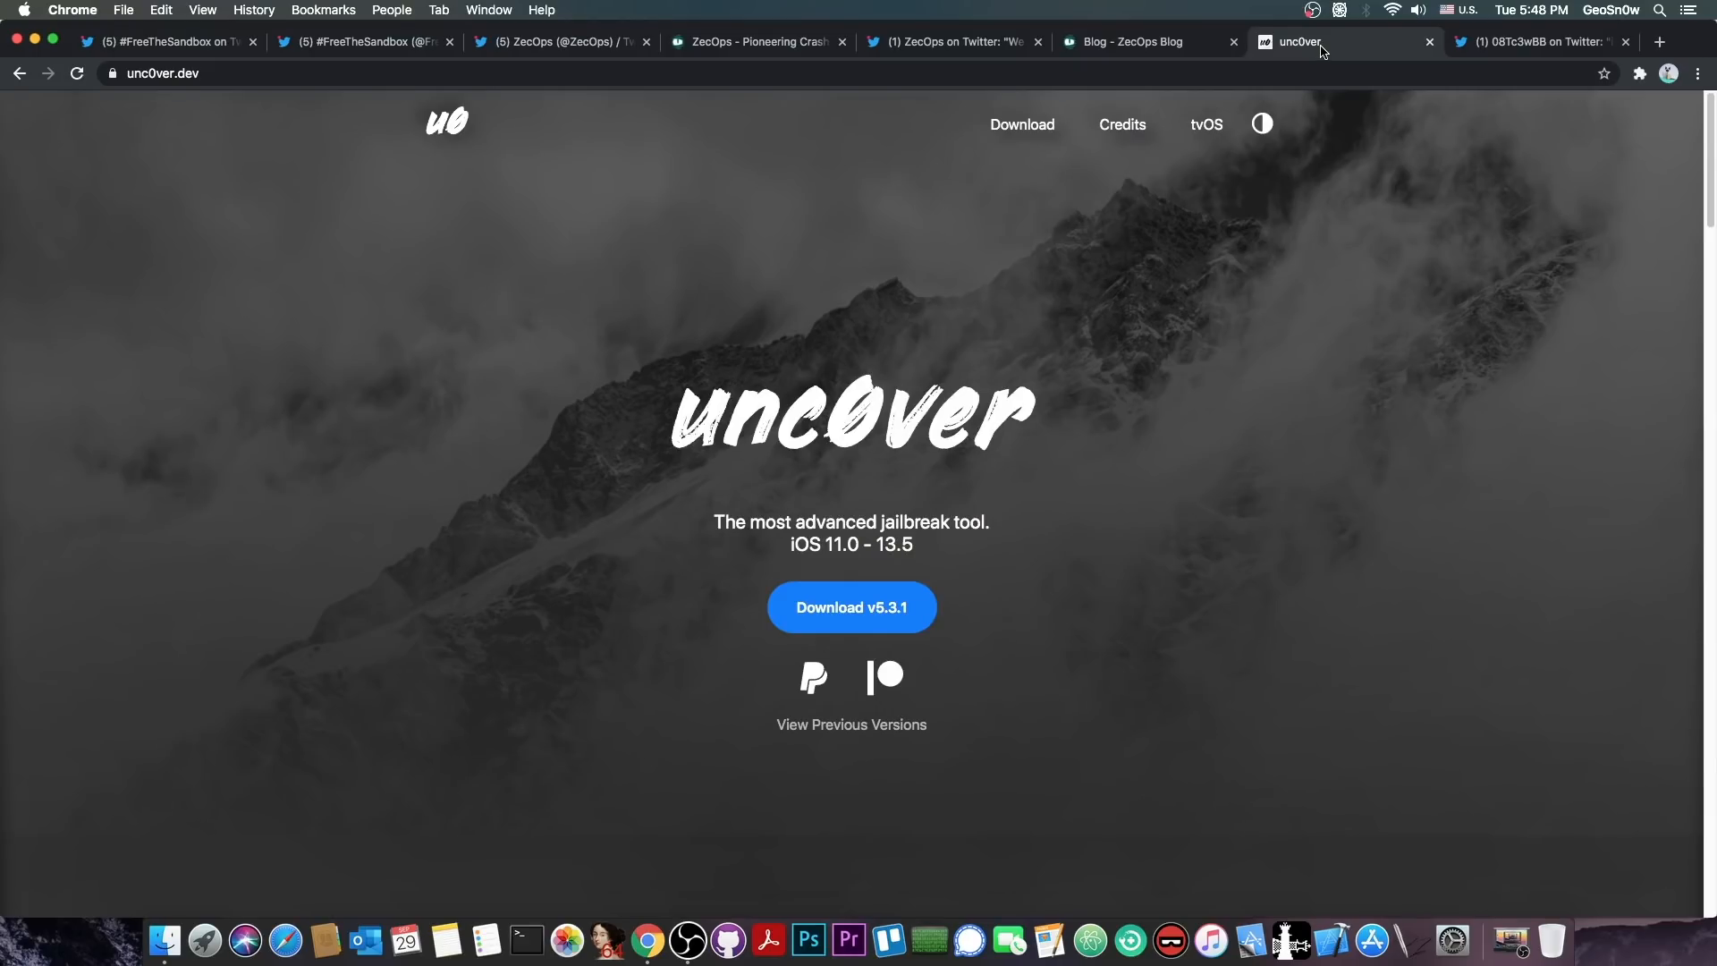
pyautogui.click(1532, 41)
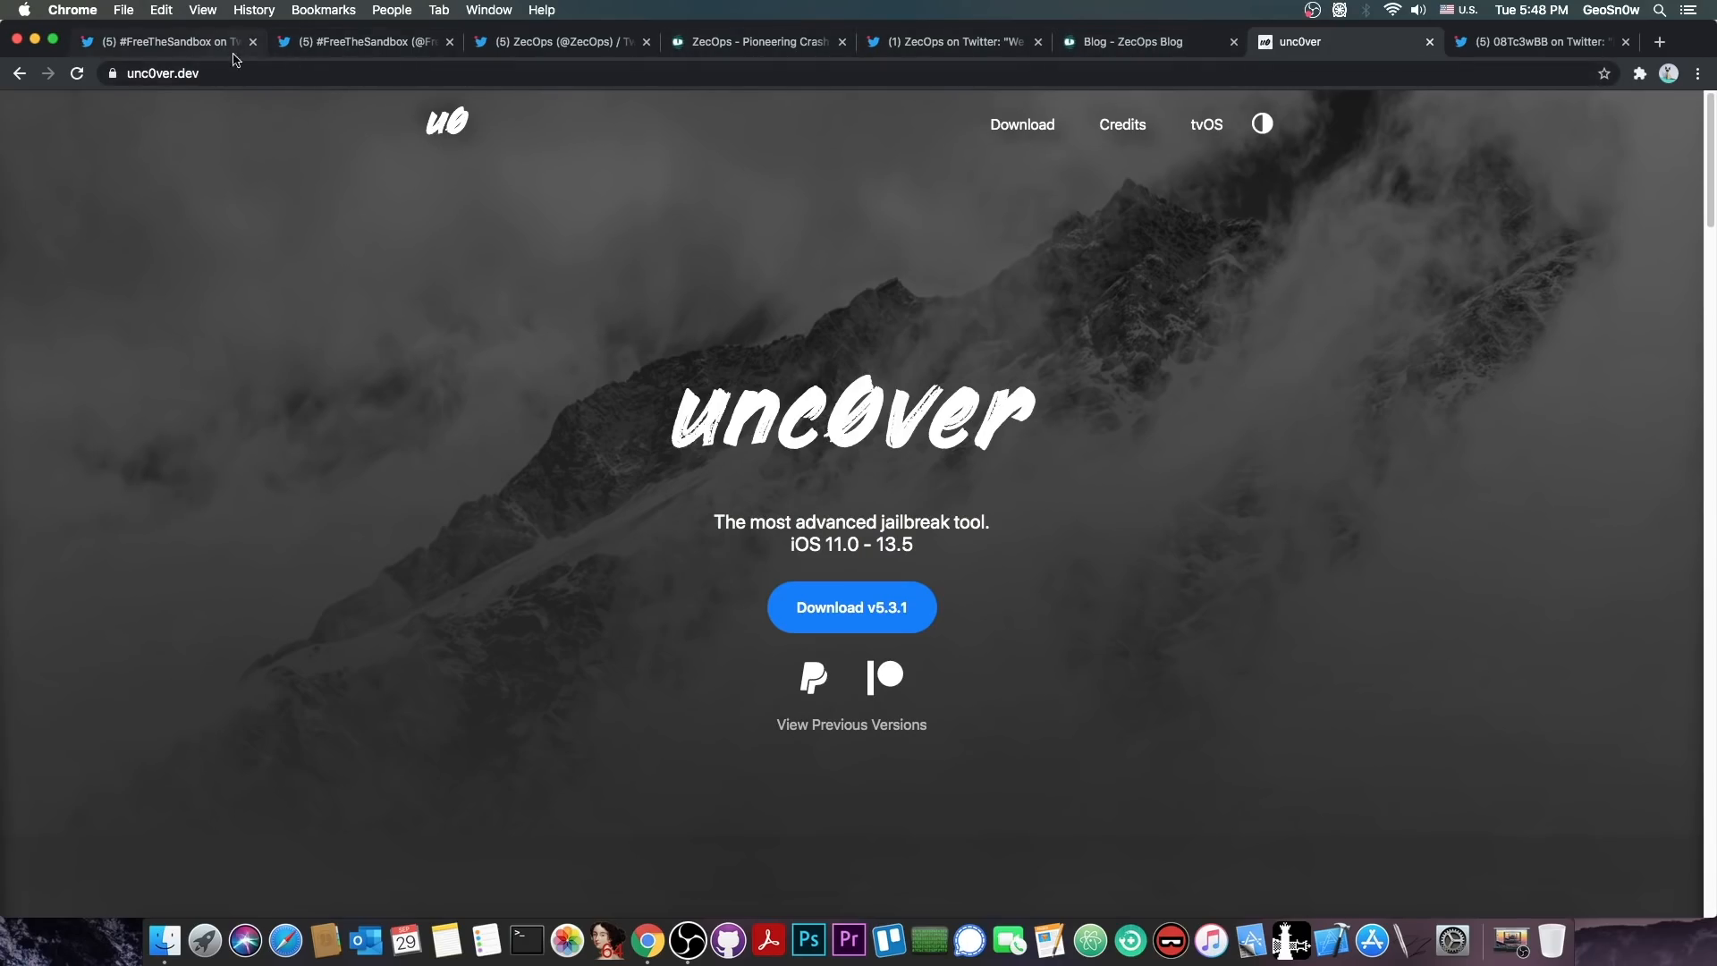
pyautogui.click(165, 41)
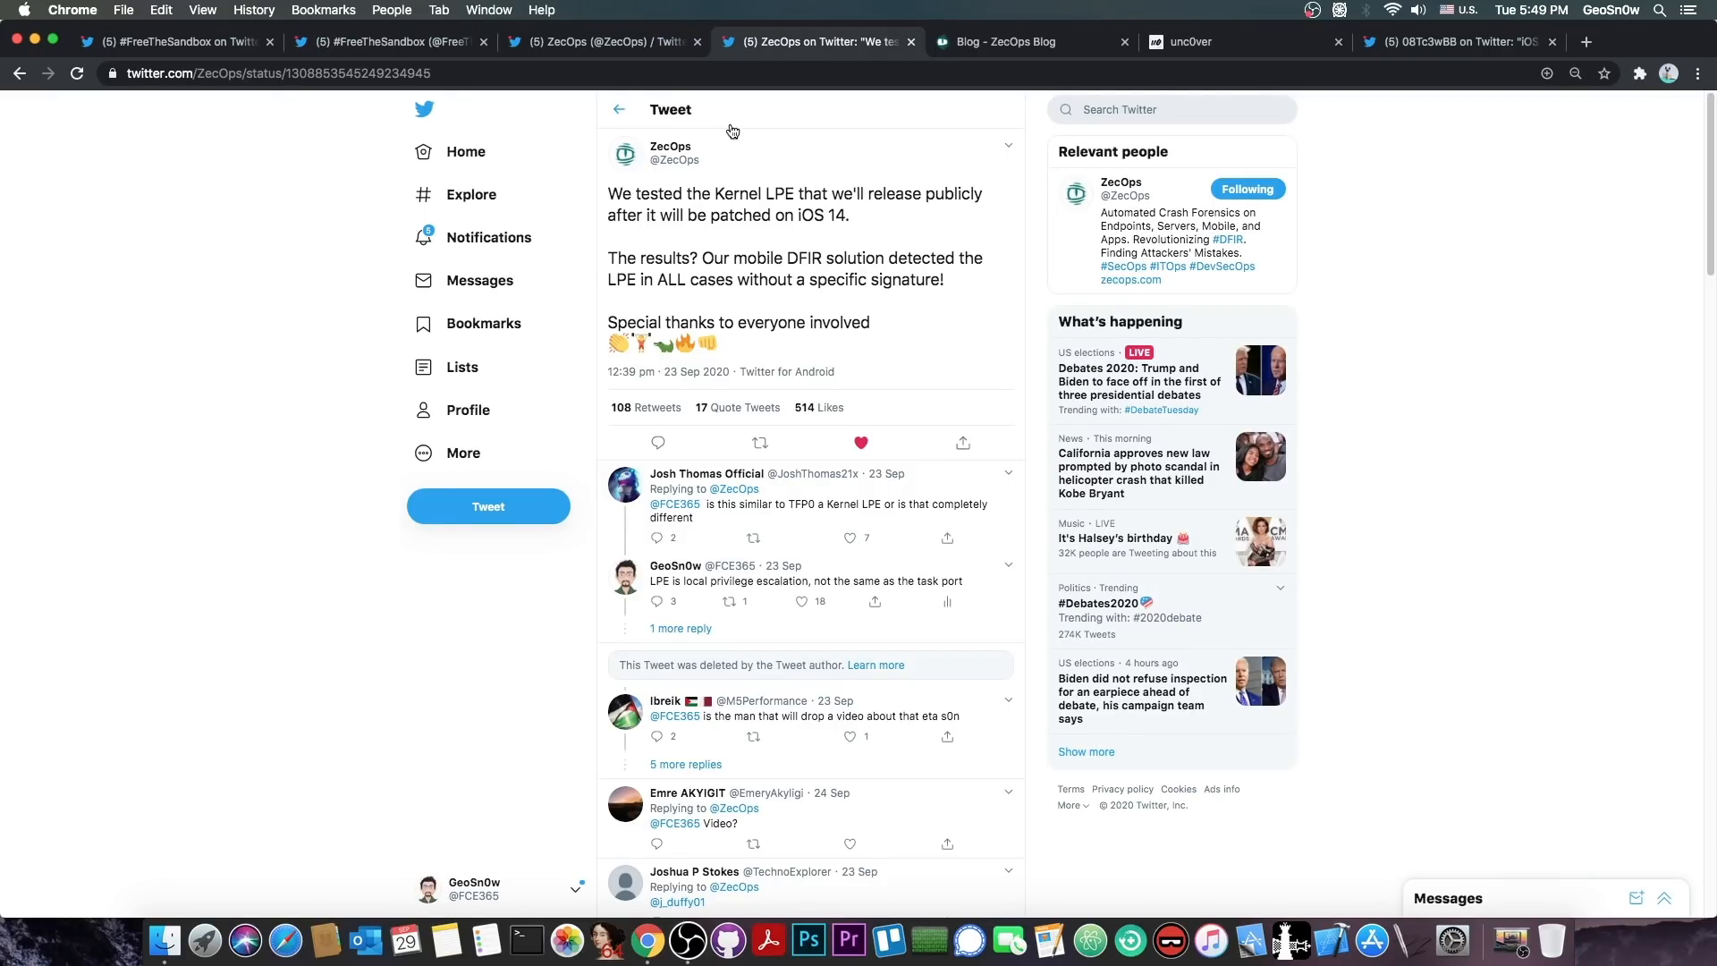
pyautogui.moveTo(621, 71)
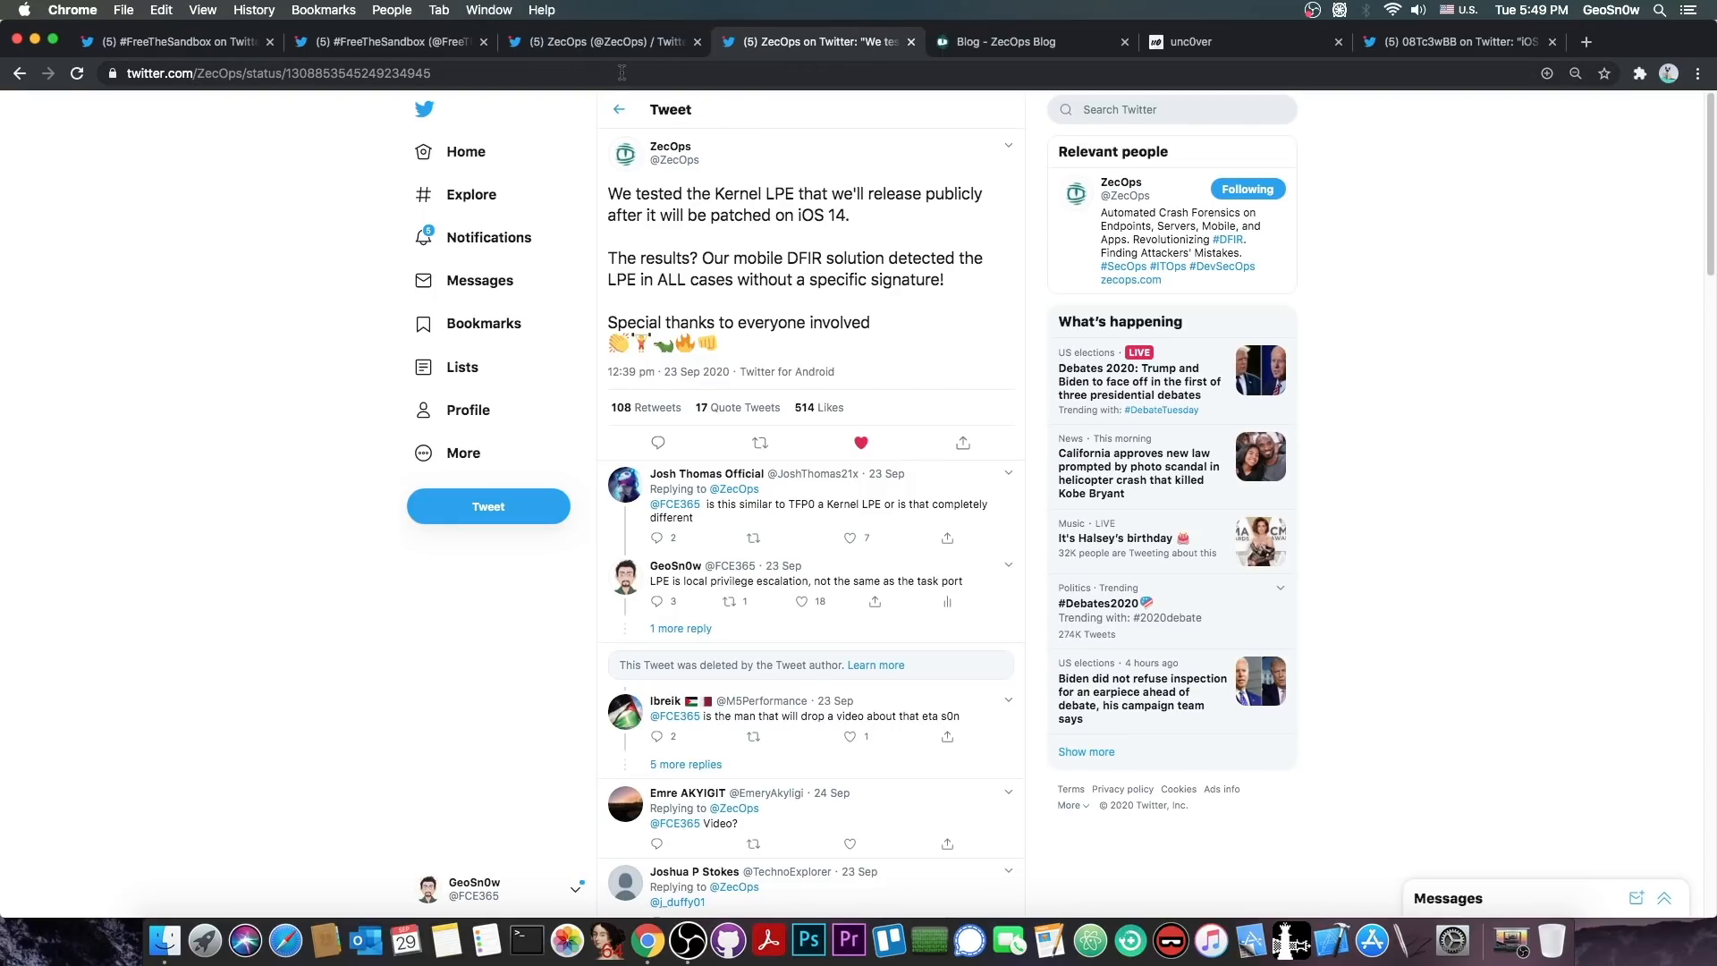
# Return to the #FreeTheSandbox new-jailbreak-team thread tab and its replies.
pyautogui.click(175, 41)
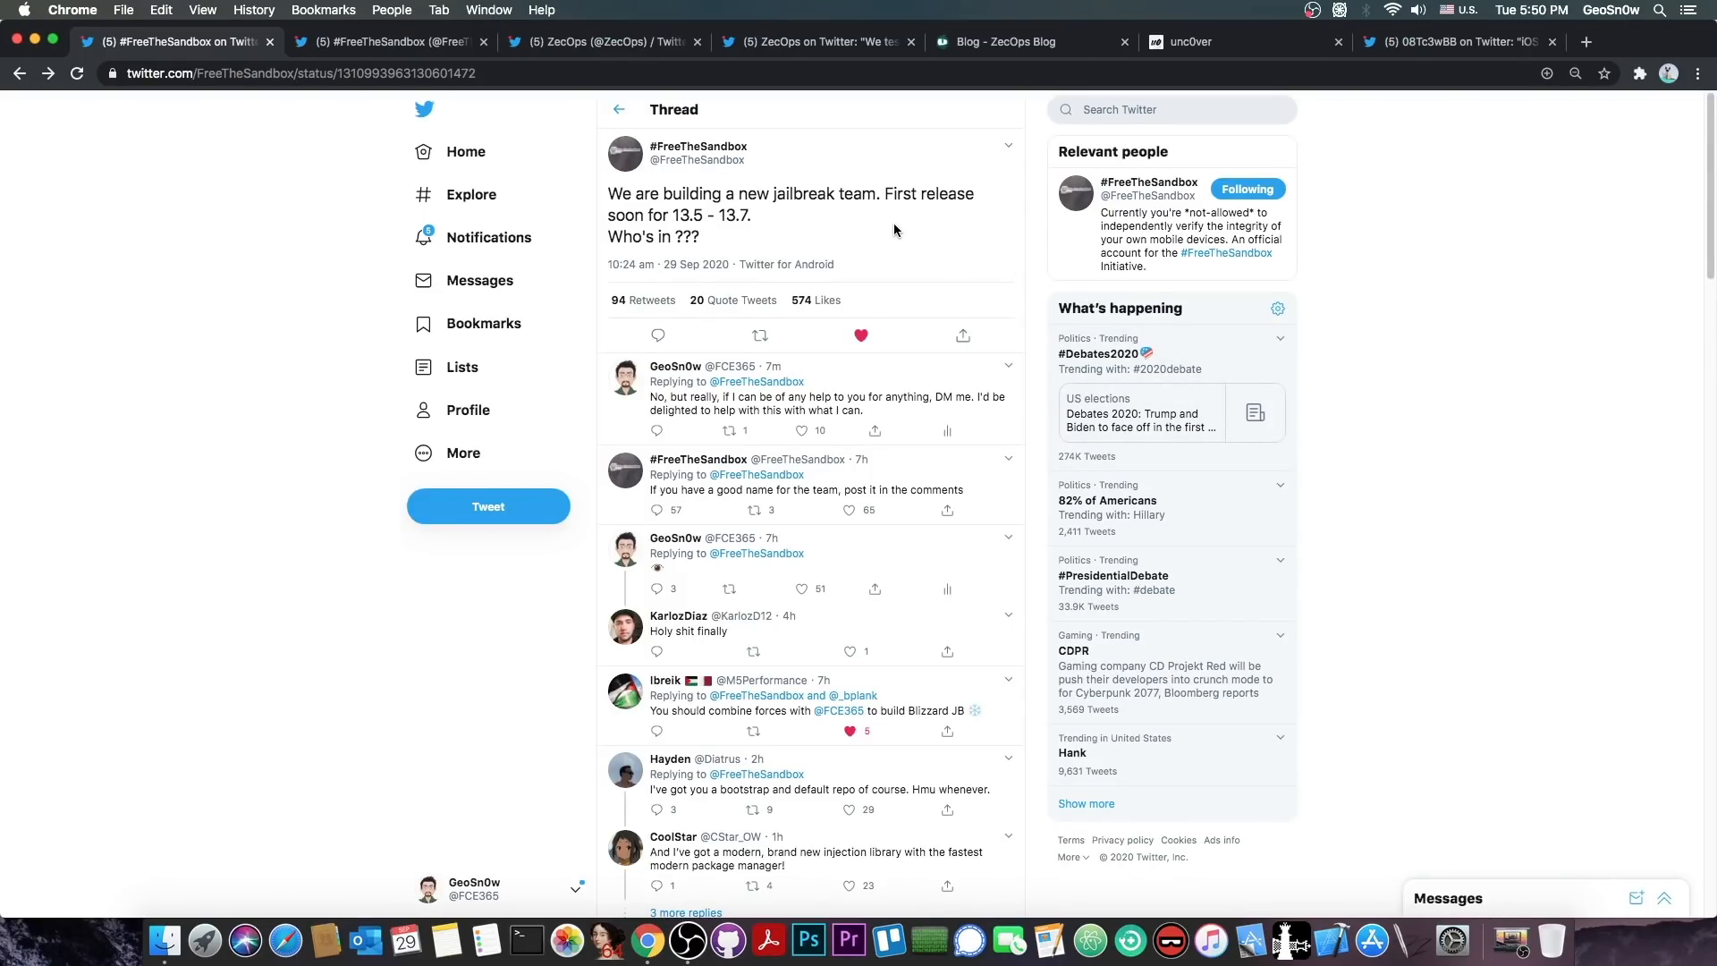
pyautogui.moveTo(905, 233)
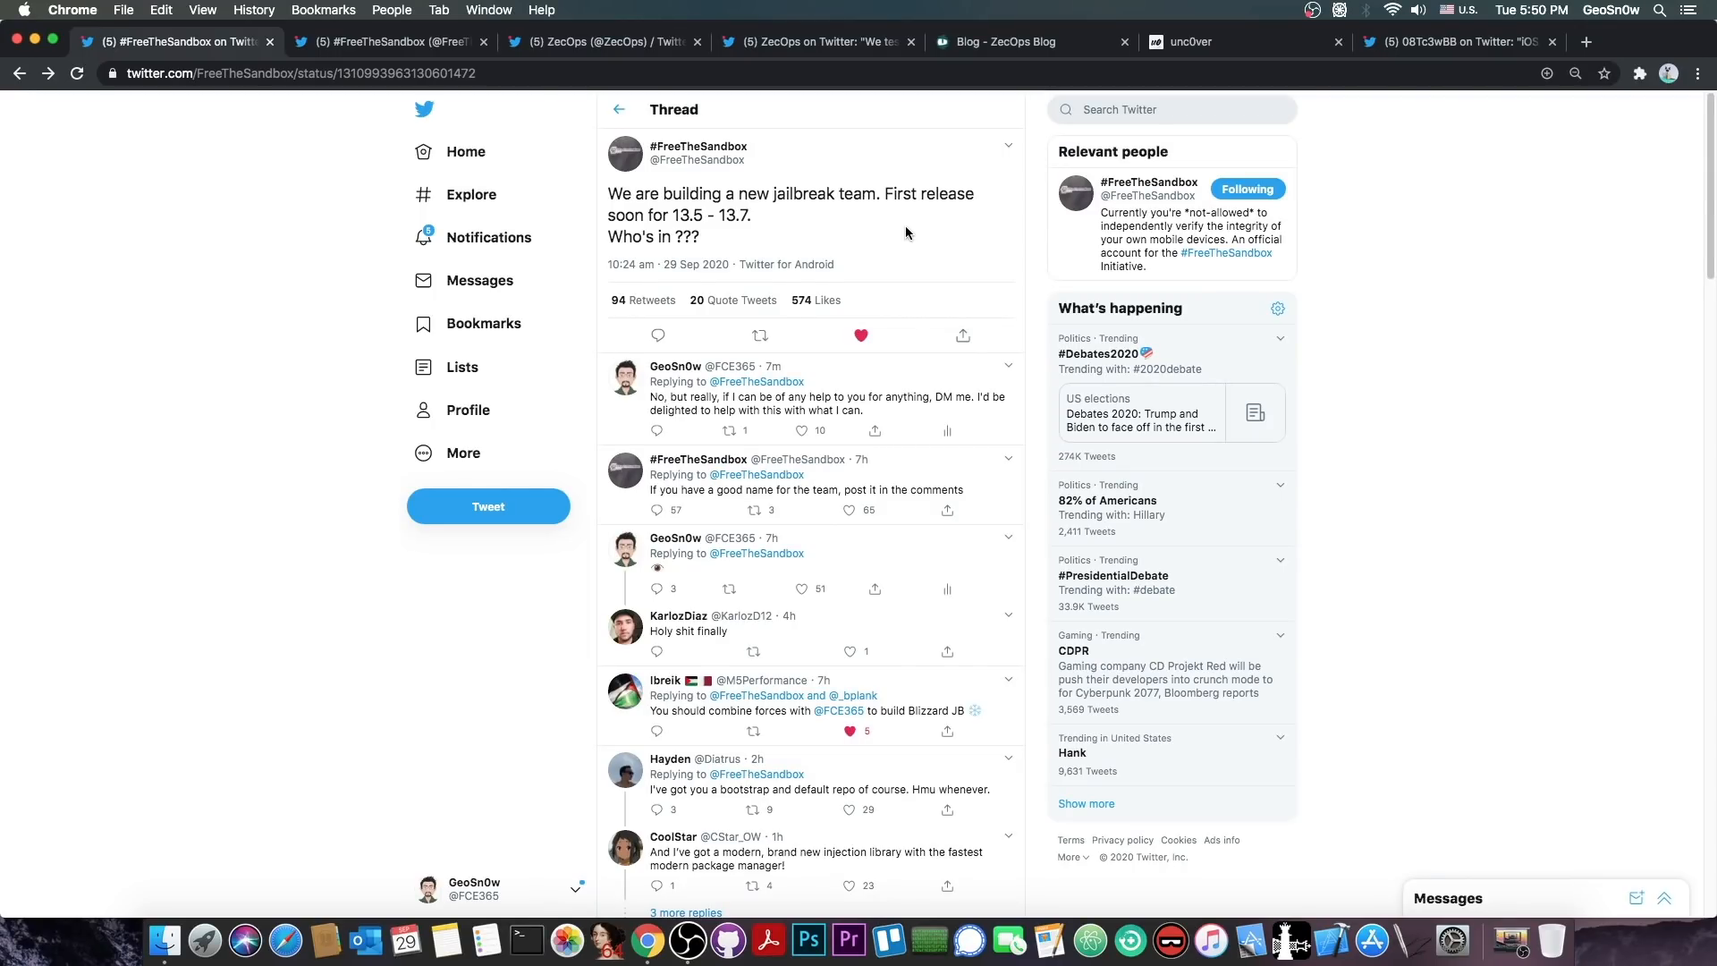
pyautogui.moveTo(670, 229)
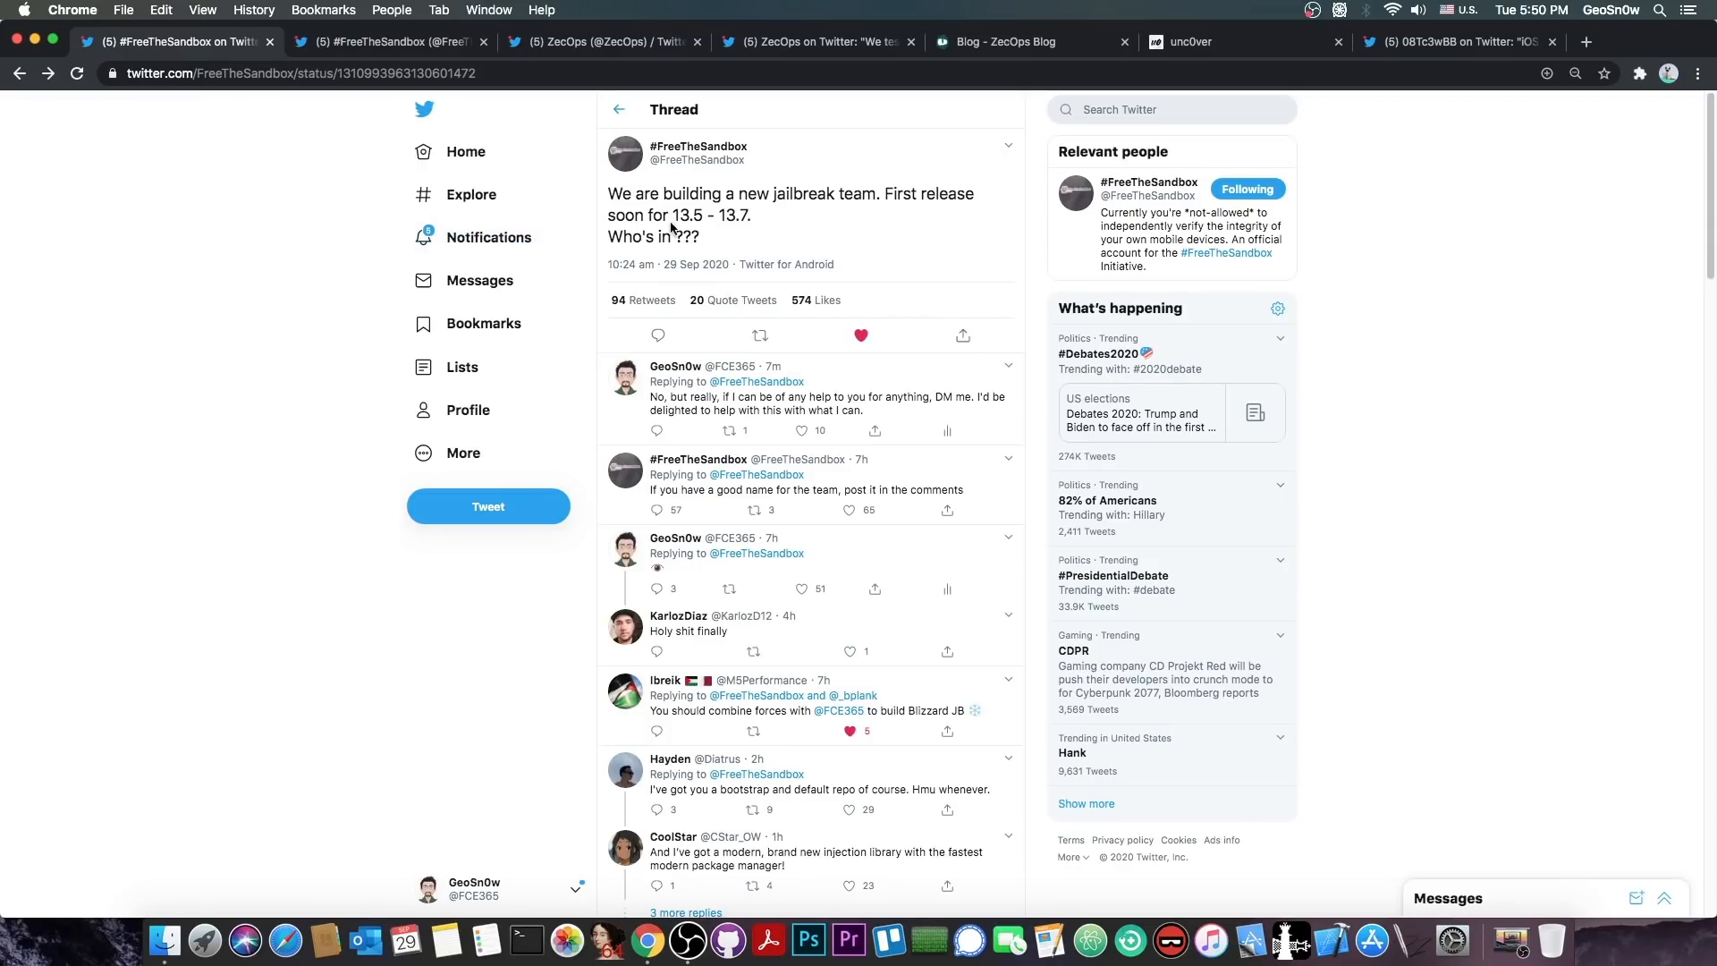
pyautogui.moveTo(1082, 47)
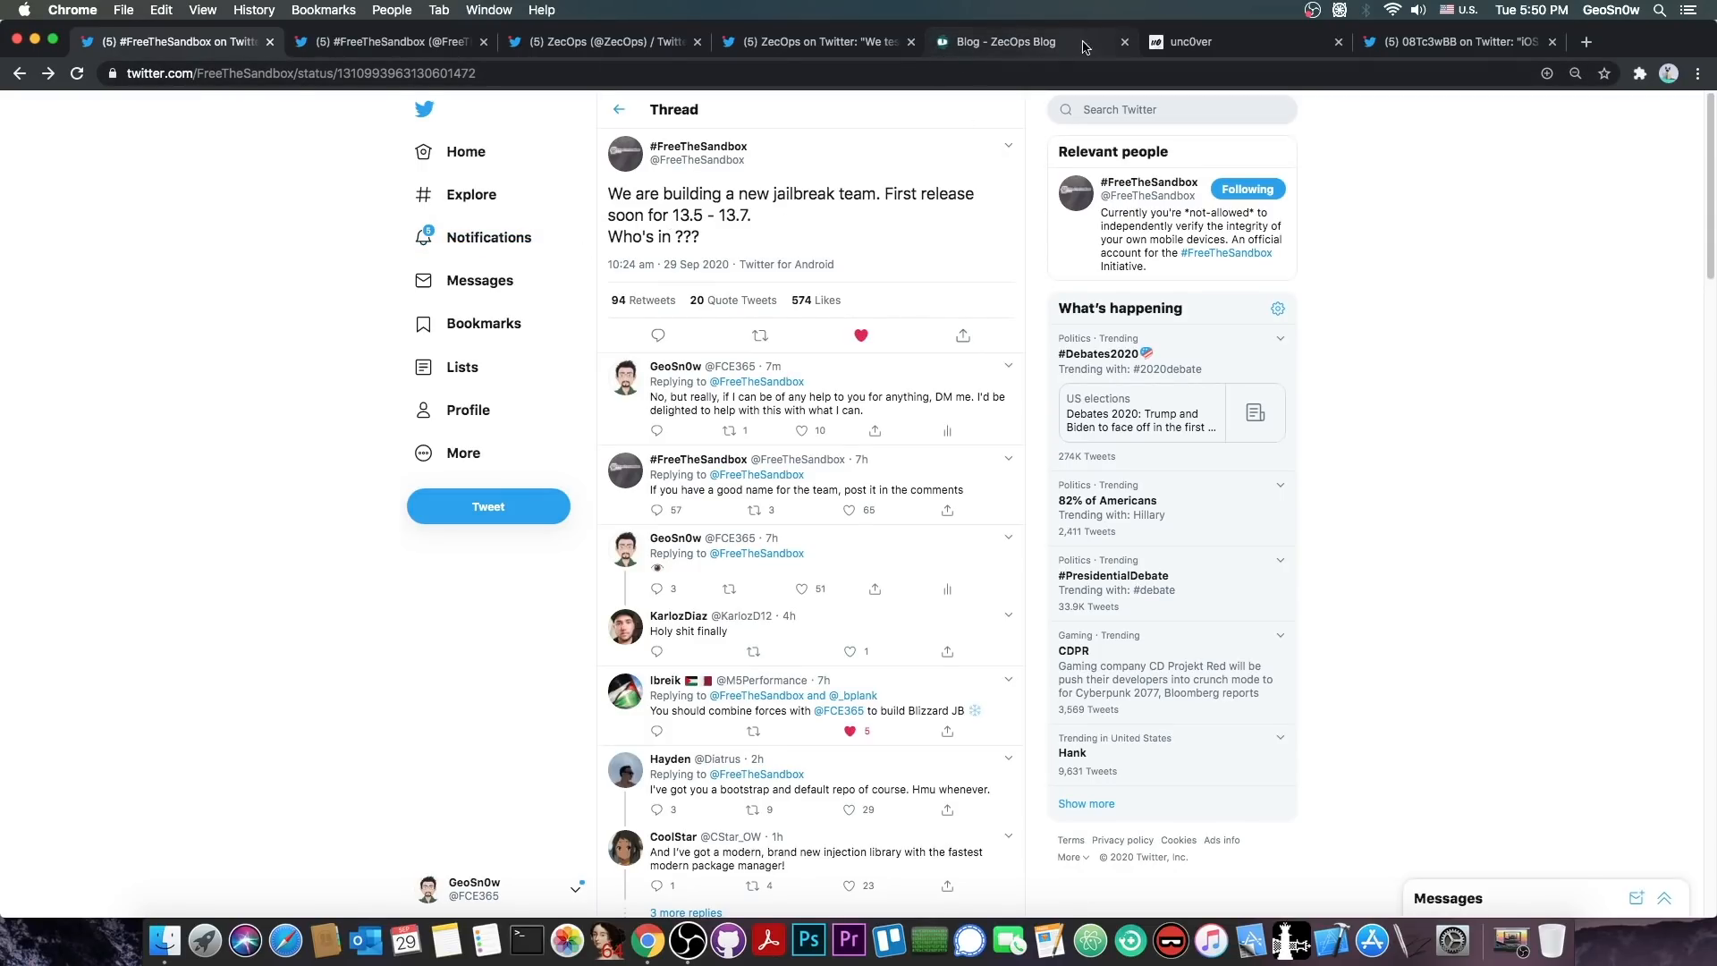
# Browse the ZecOps Blog latest posts led by the Content filter CVE post, ending back at the top.
pyautogui.click(996, 41)
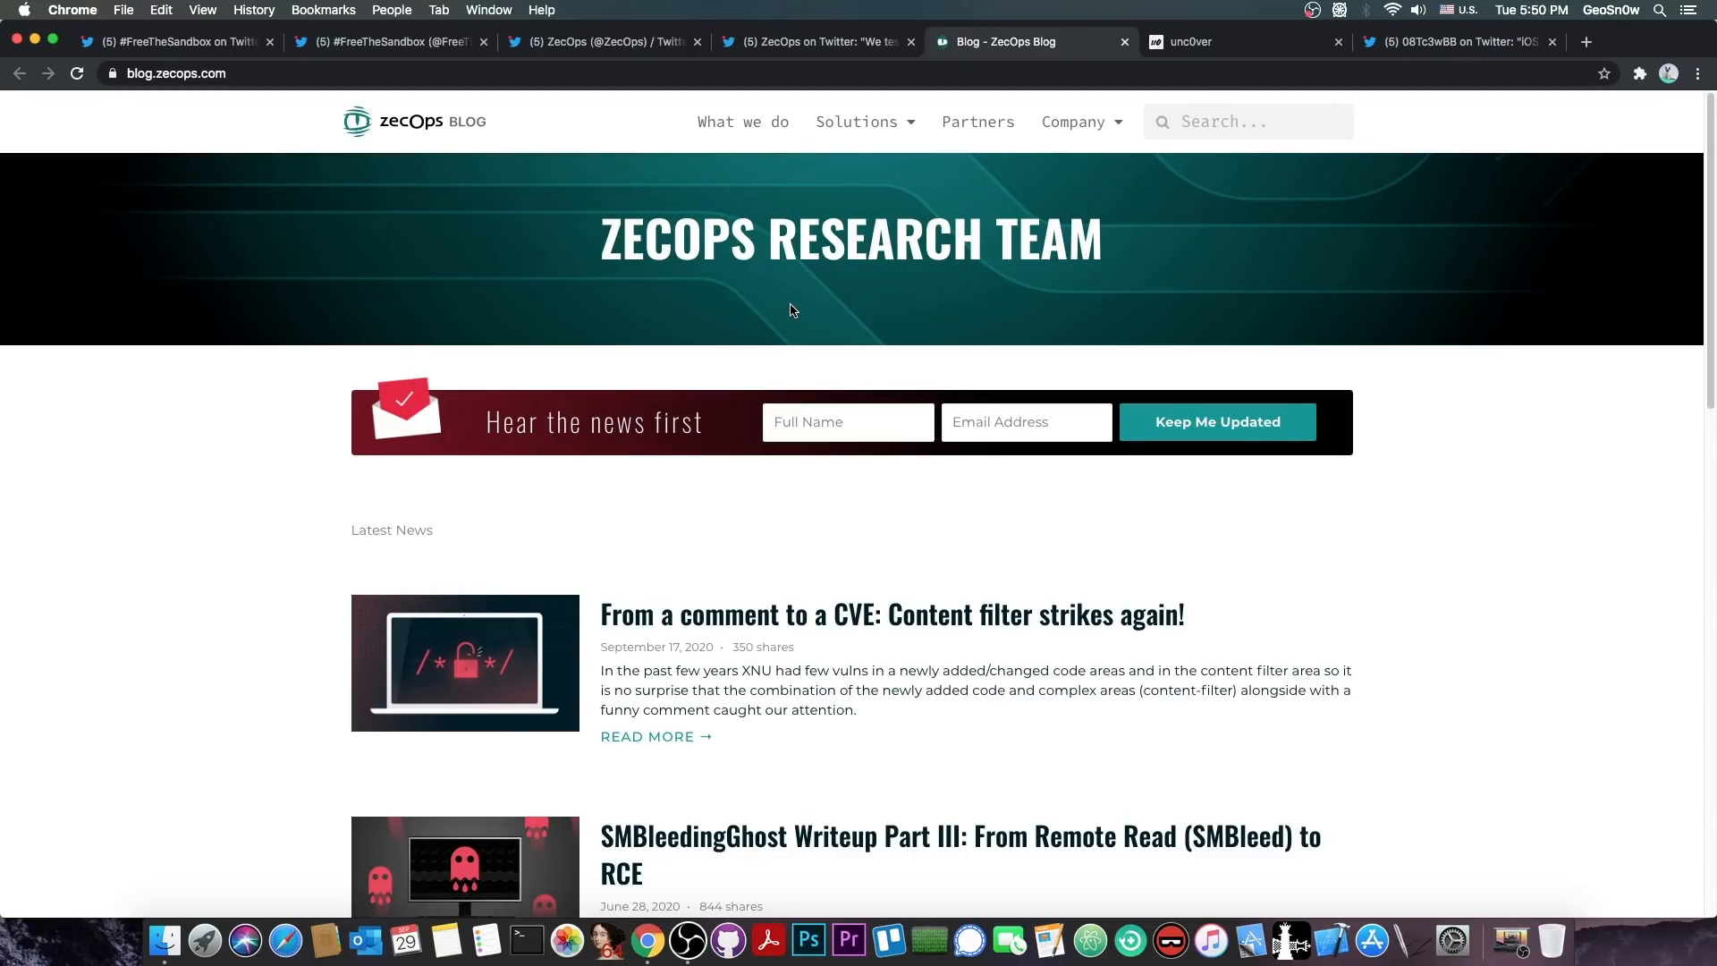
pyautogui.scroll(-3)
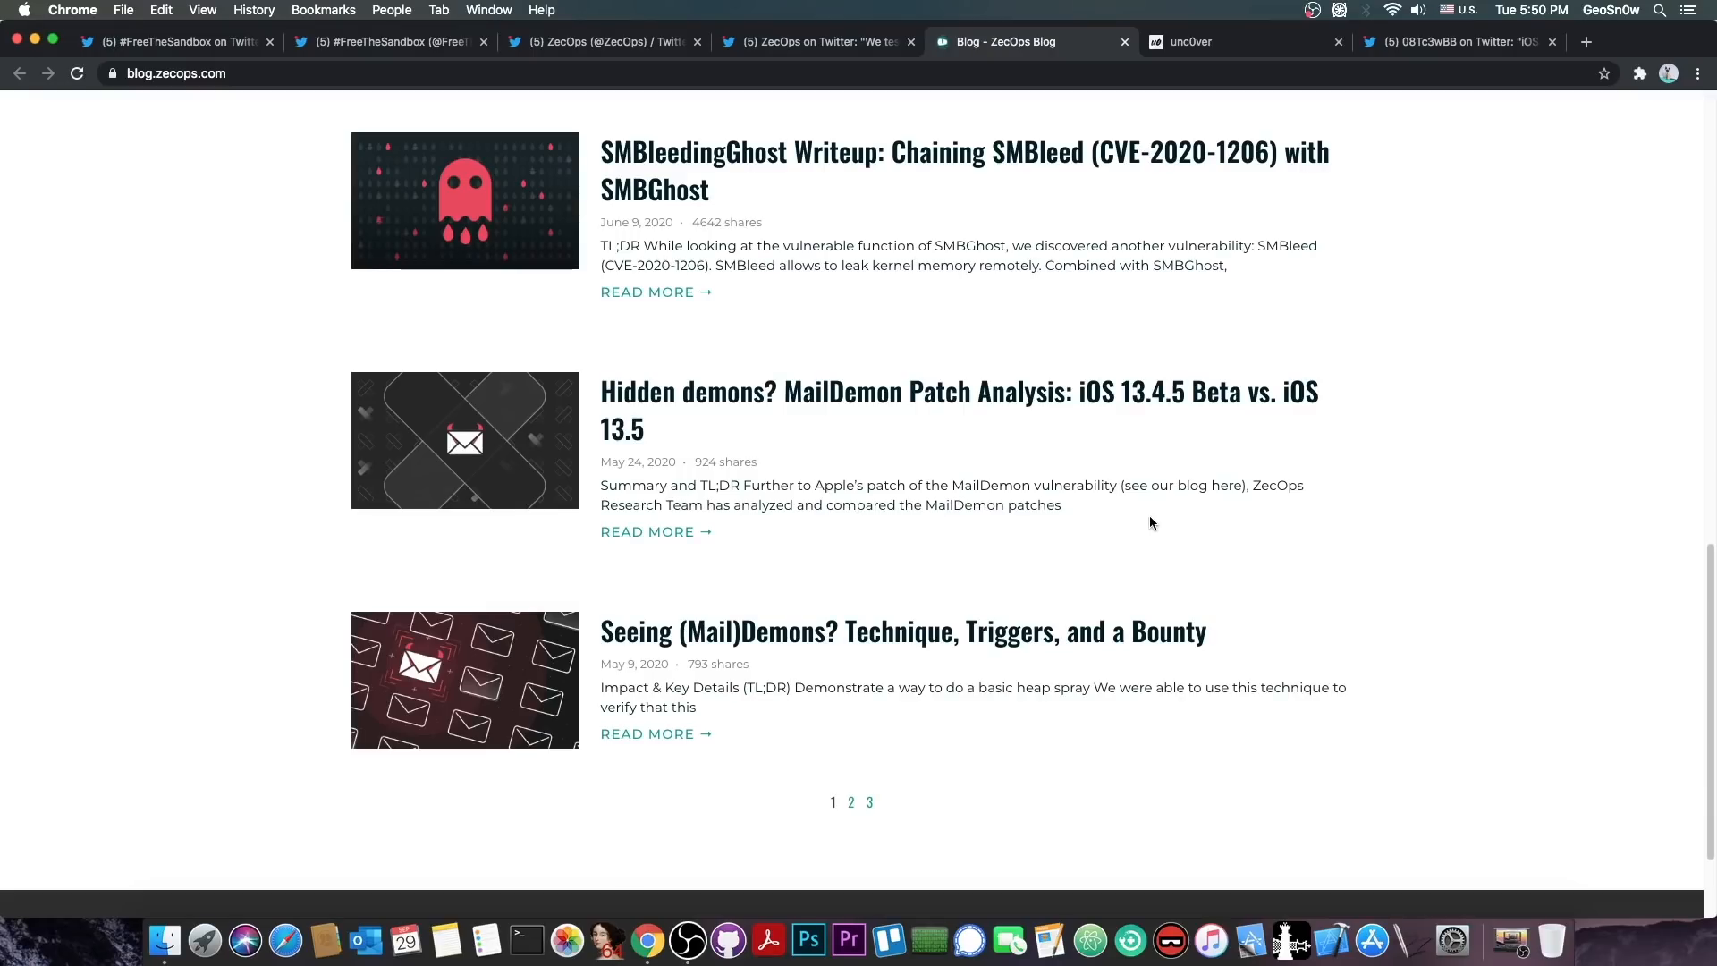
pyautogui.scroll(-3)
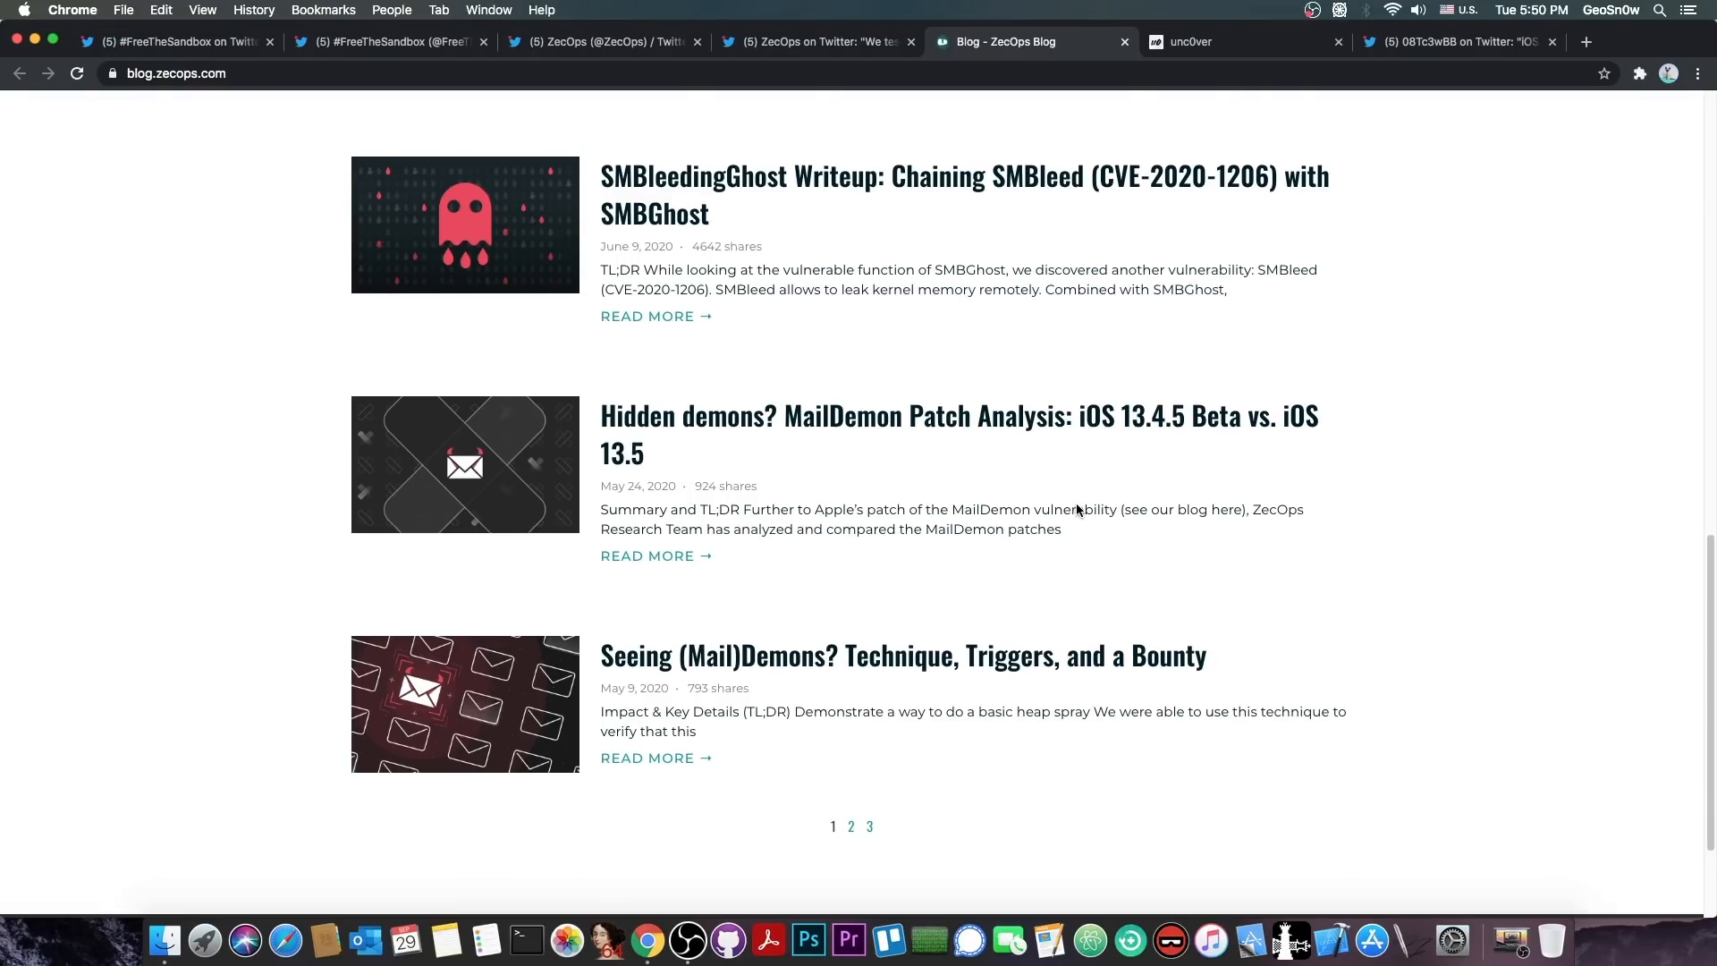
pyautogui.scroll(3)
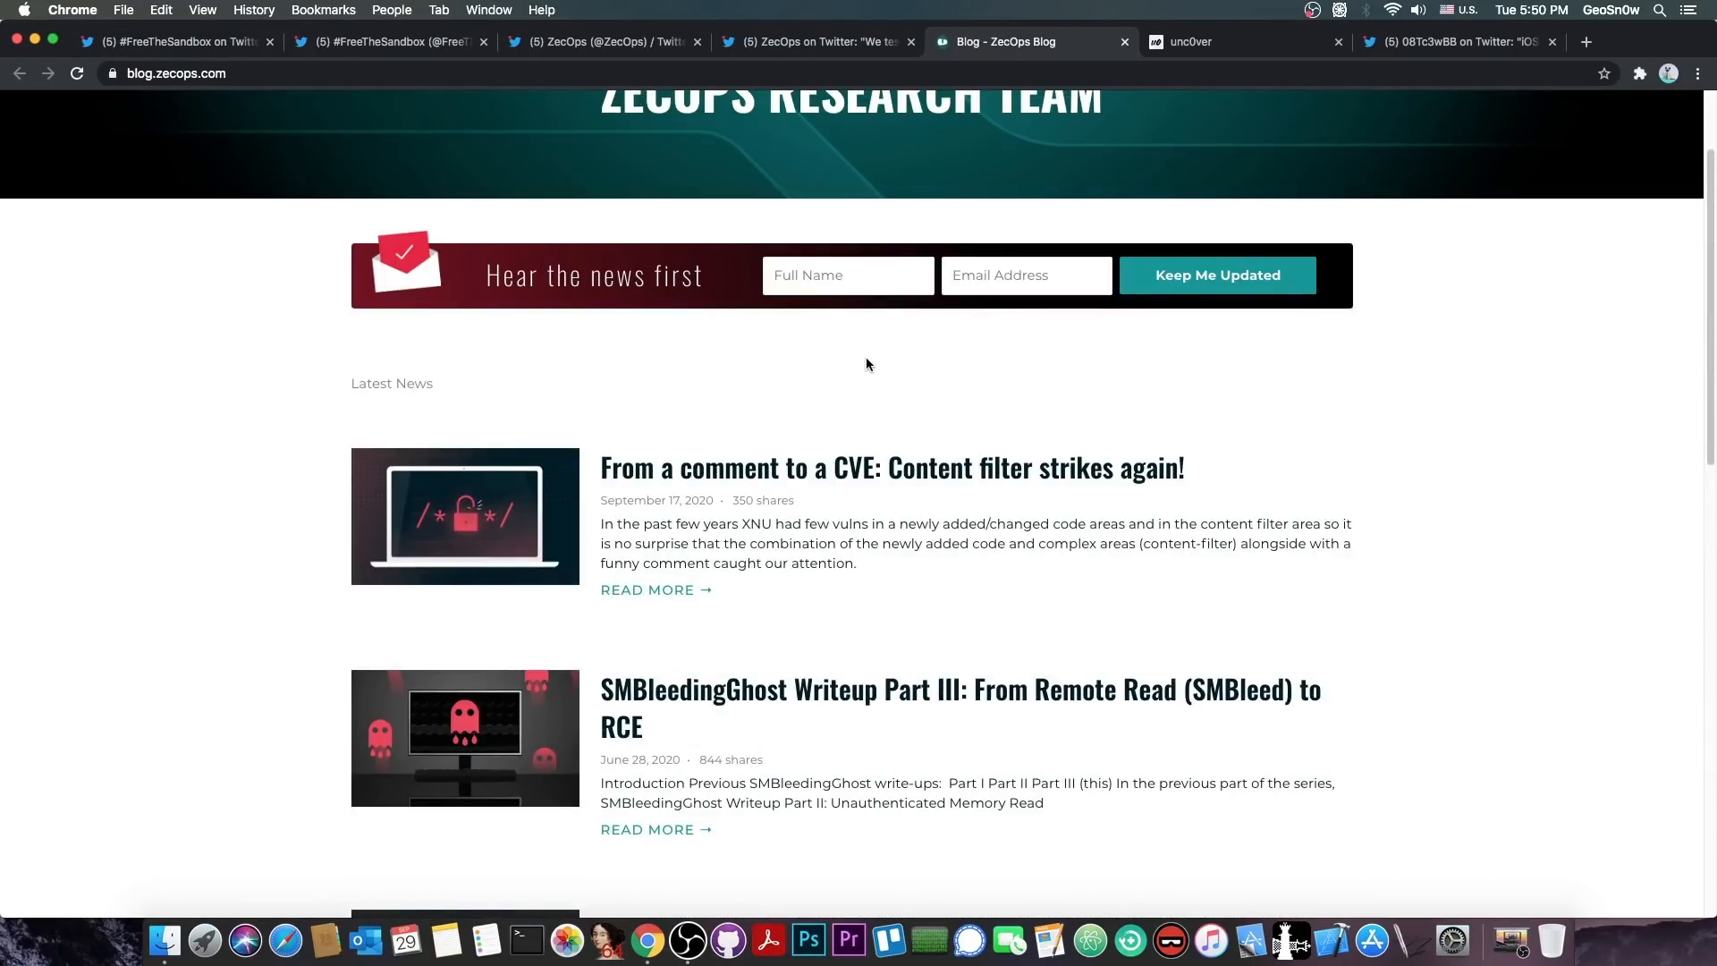
pyautogui.scroll(3)
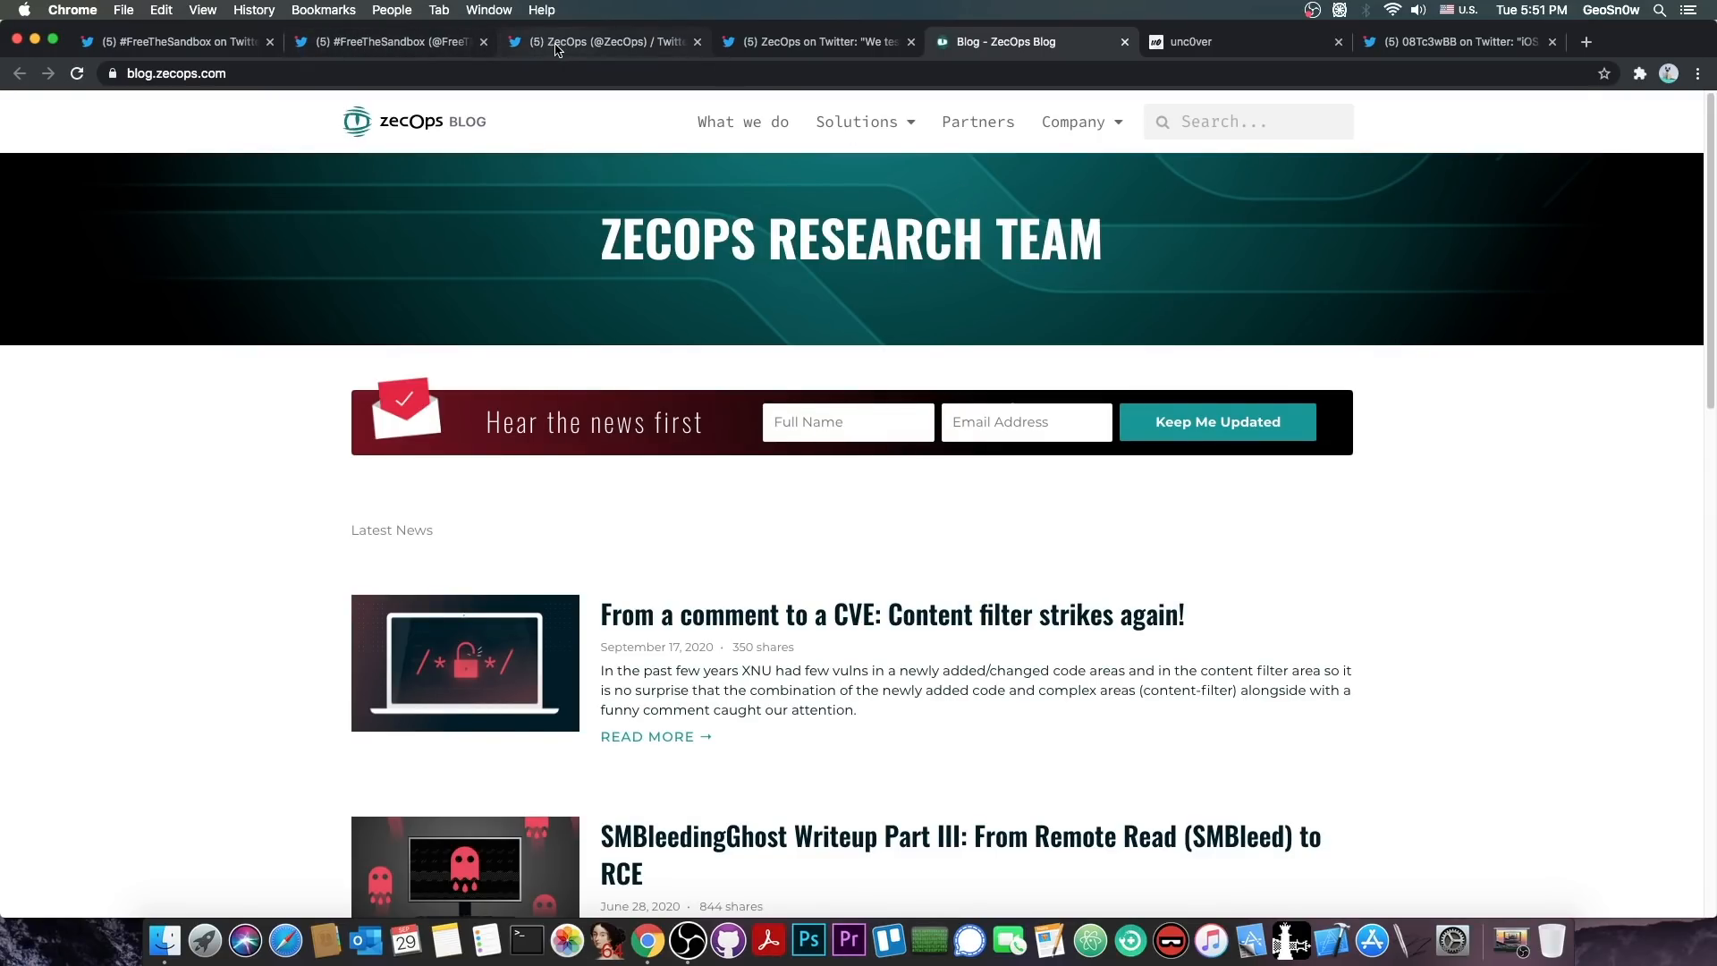
# Revisit the ZecOps profile, FreeTheSandbox thread and unc0ver site, landing on ZecOps' 'We tested the Kernel LPE' tweet.
pyautogui.click(604, 41)
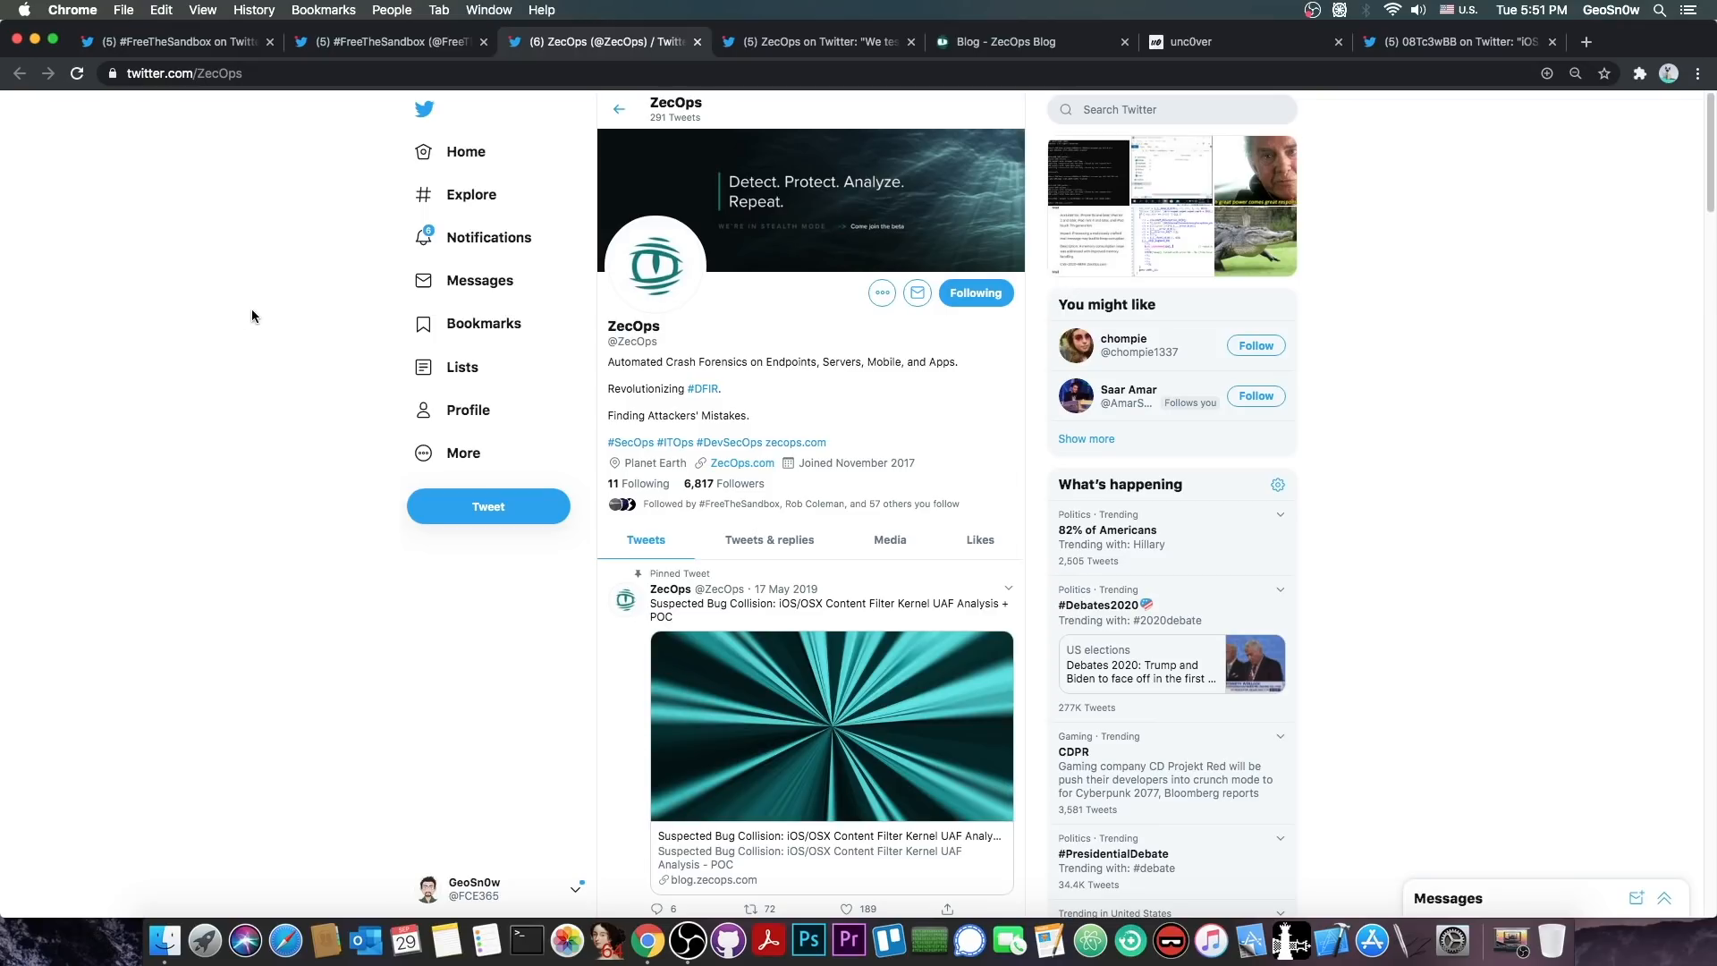
pyautogui.click(165, 42)
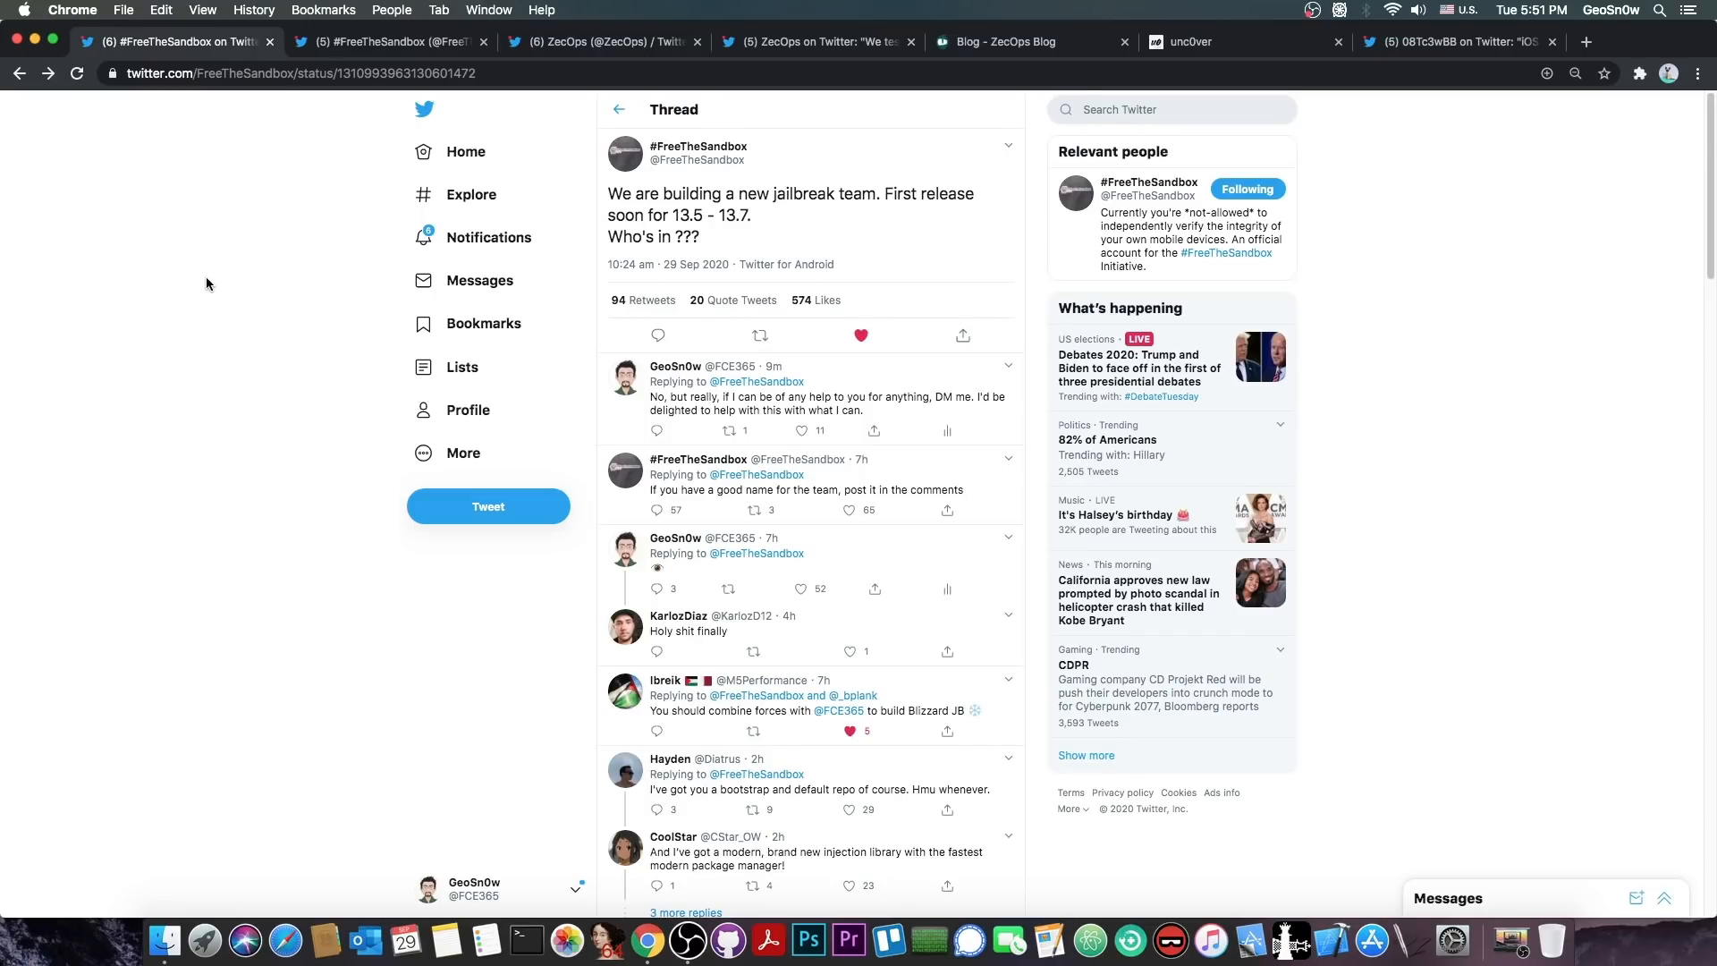
pyautogui.click(1203, 41)
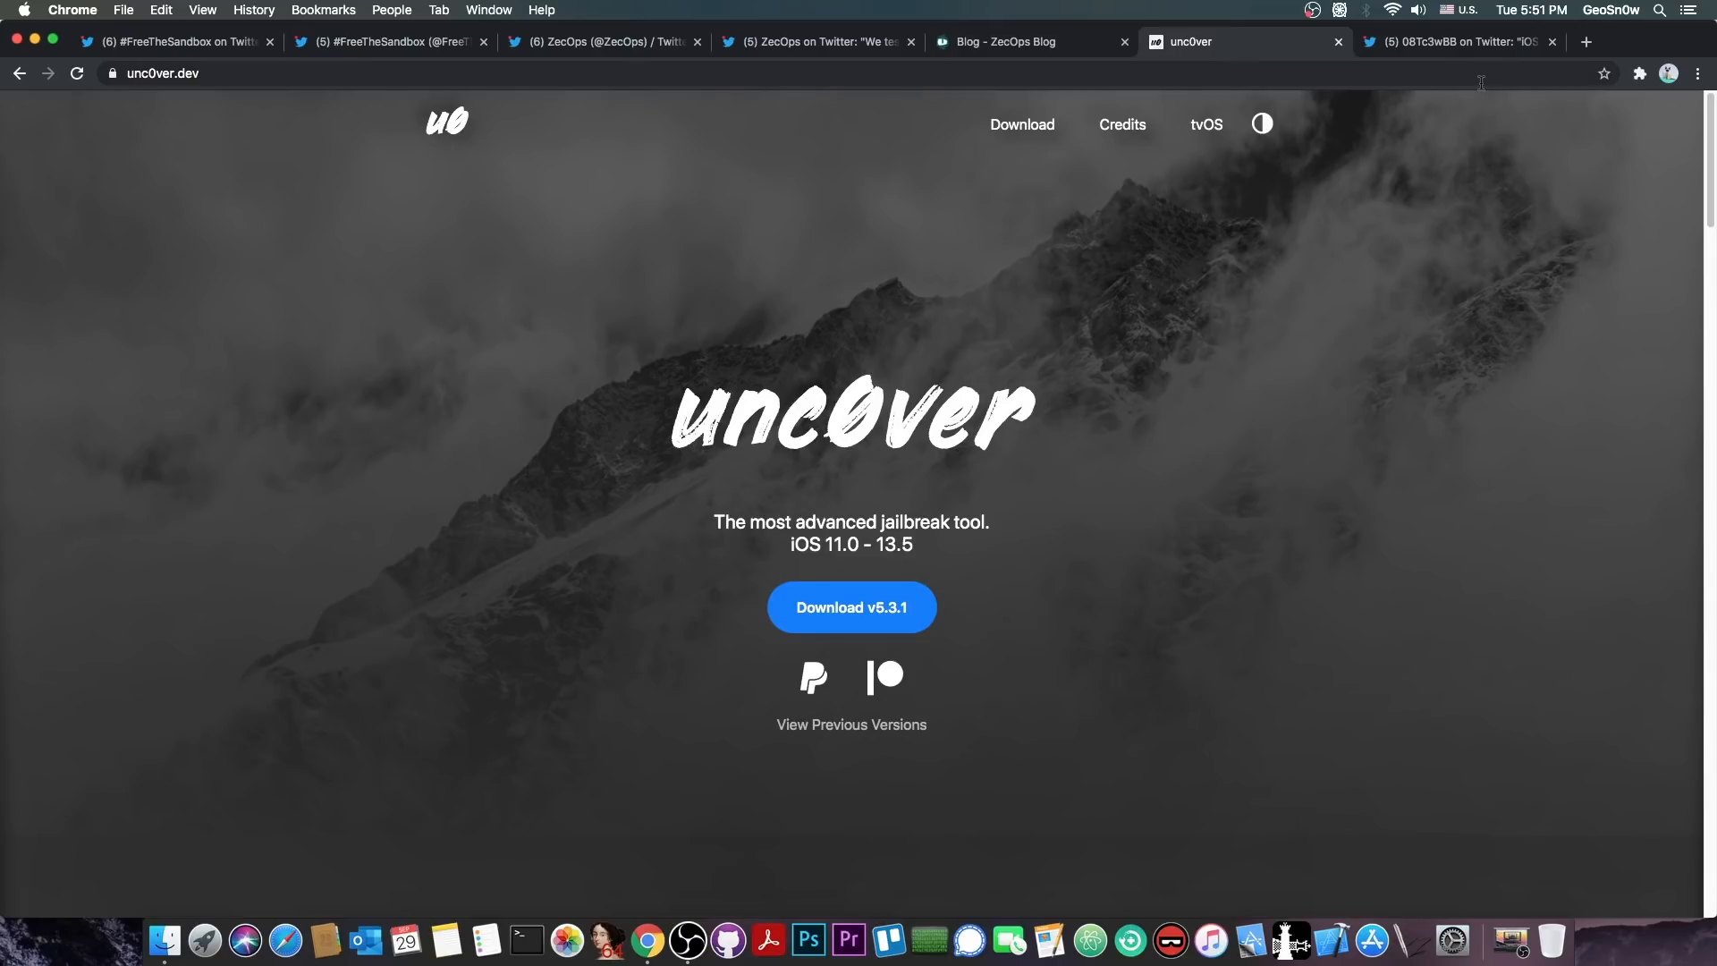
pyautogui.click(1455, 41)
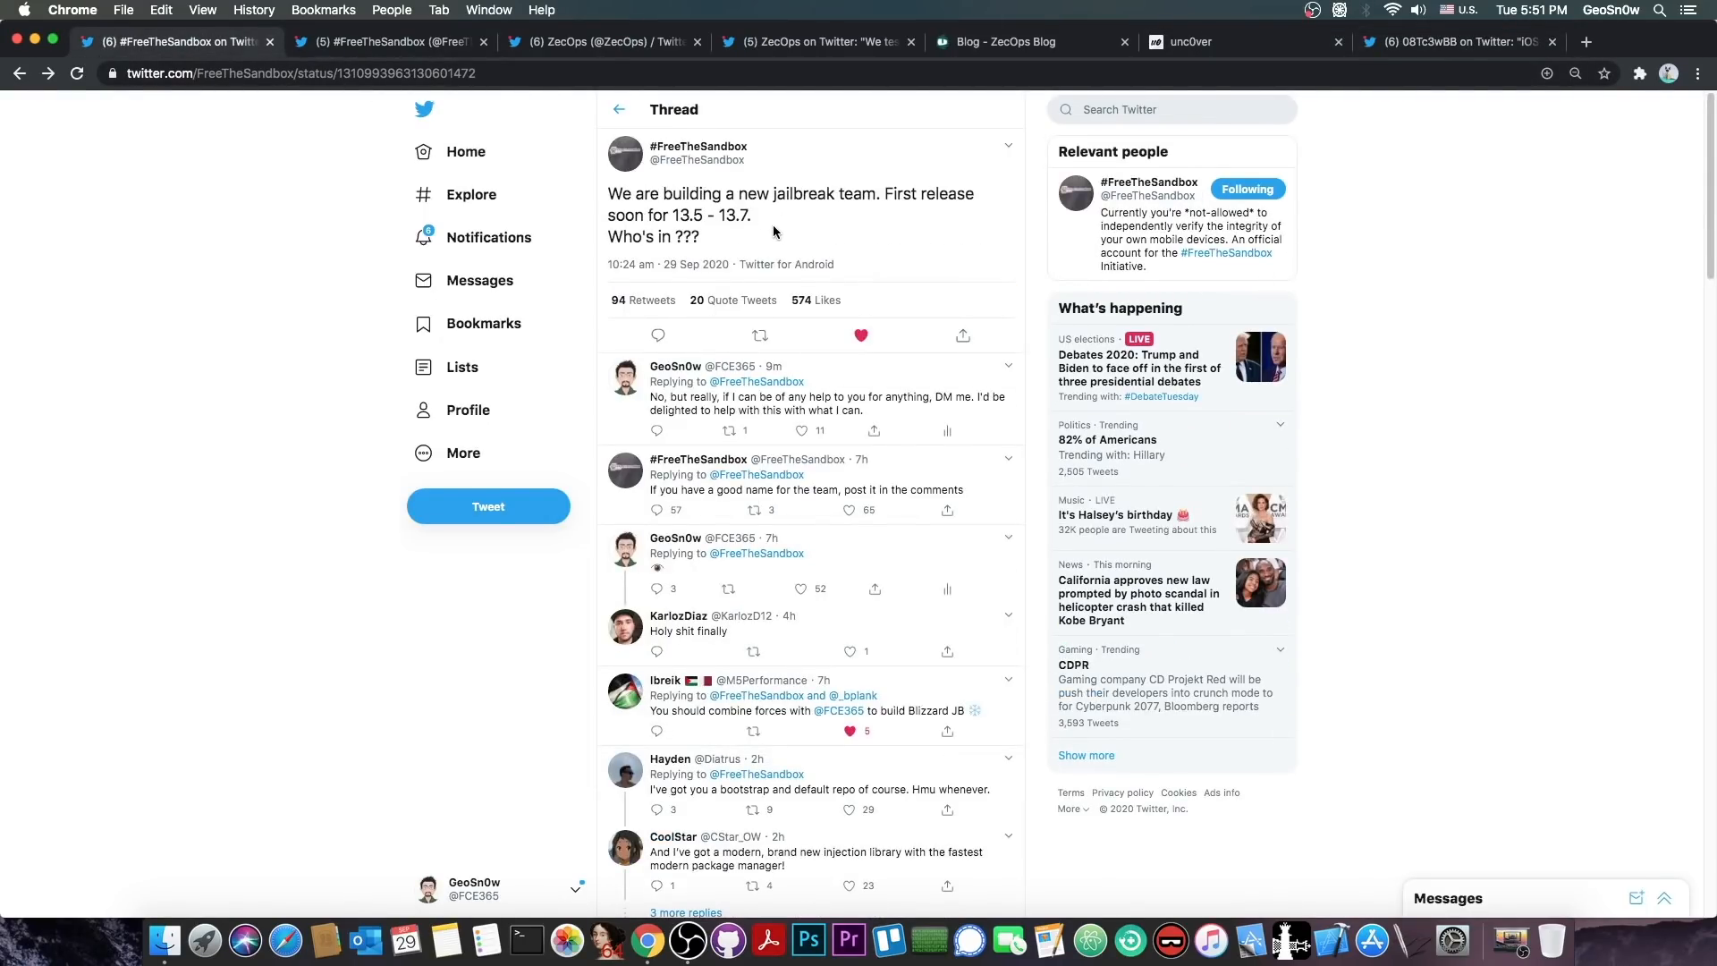
pyautogui.click(1456, 42)
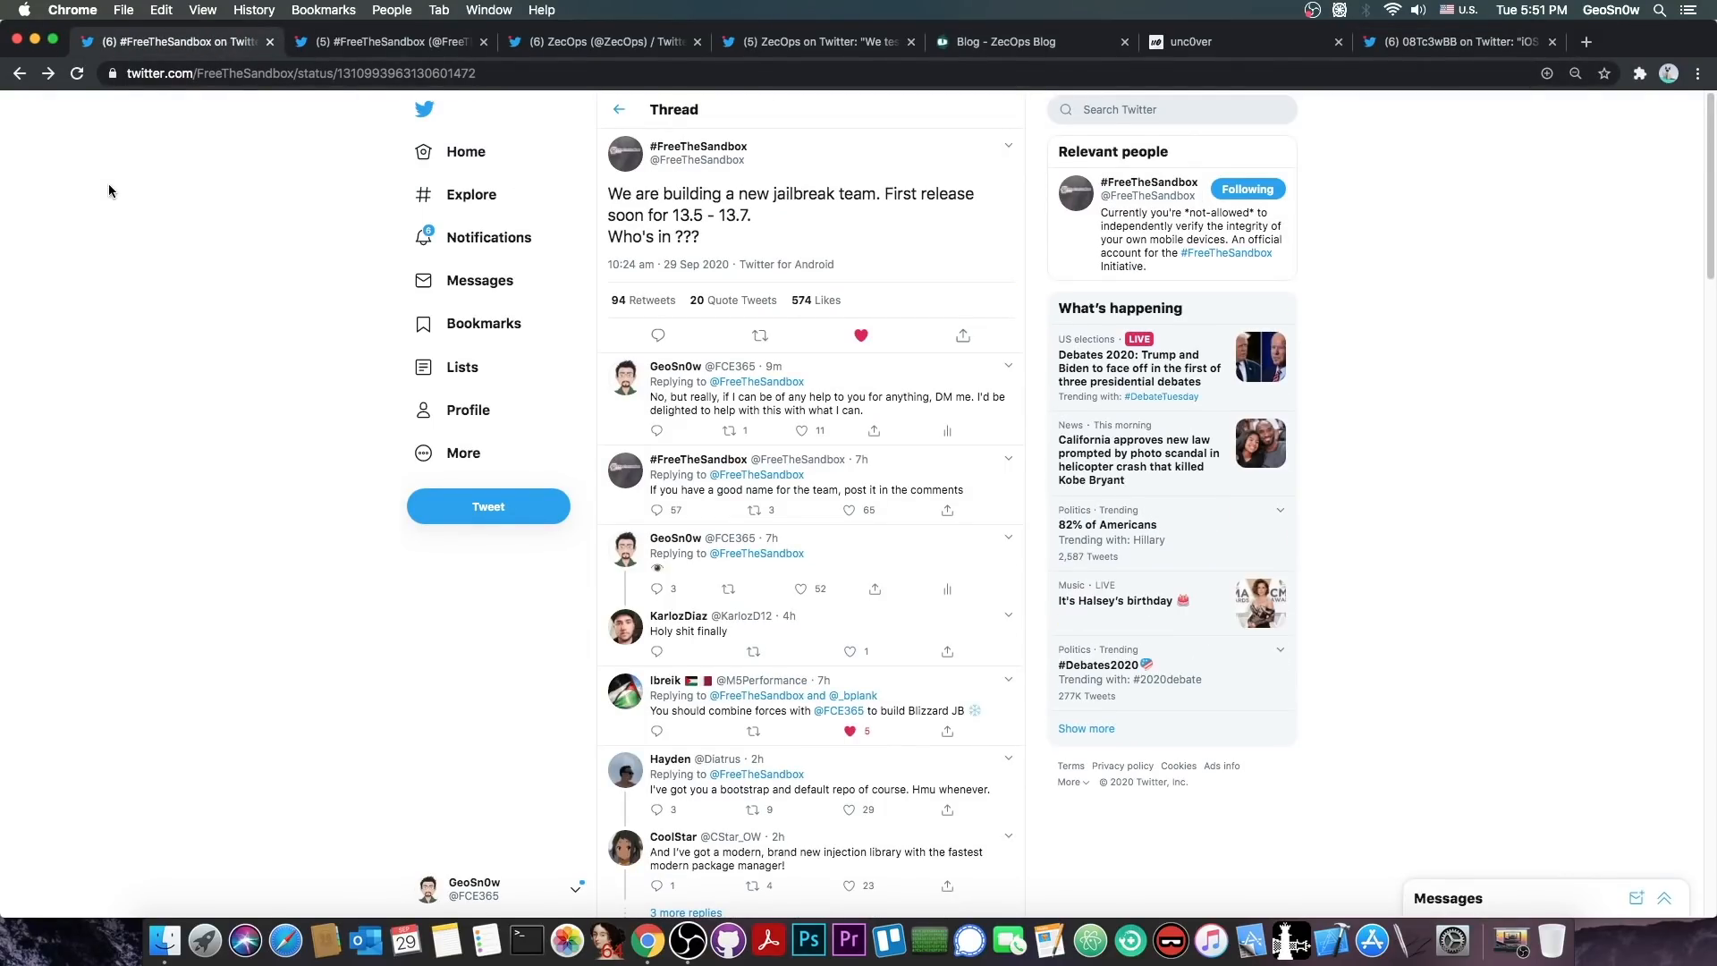
pyautogui.click(816, 41)
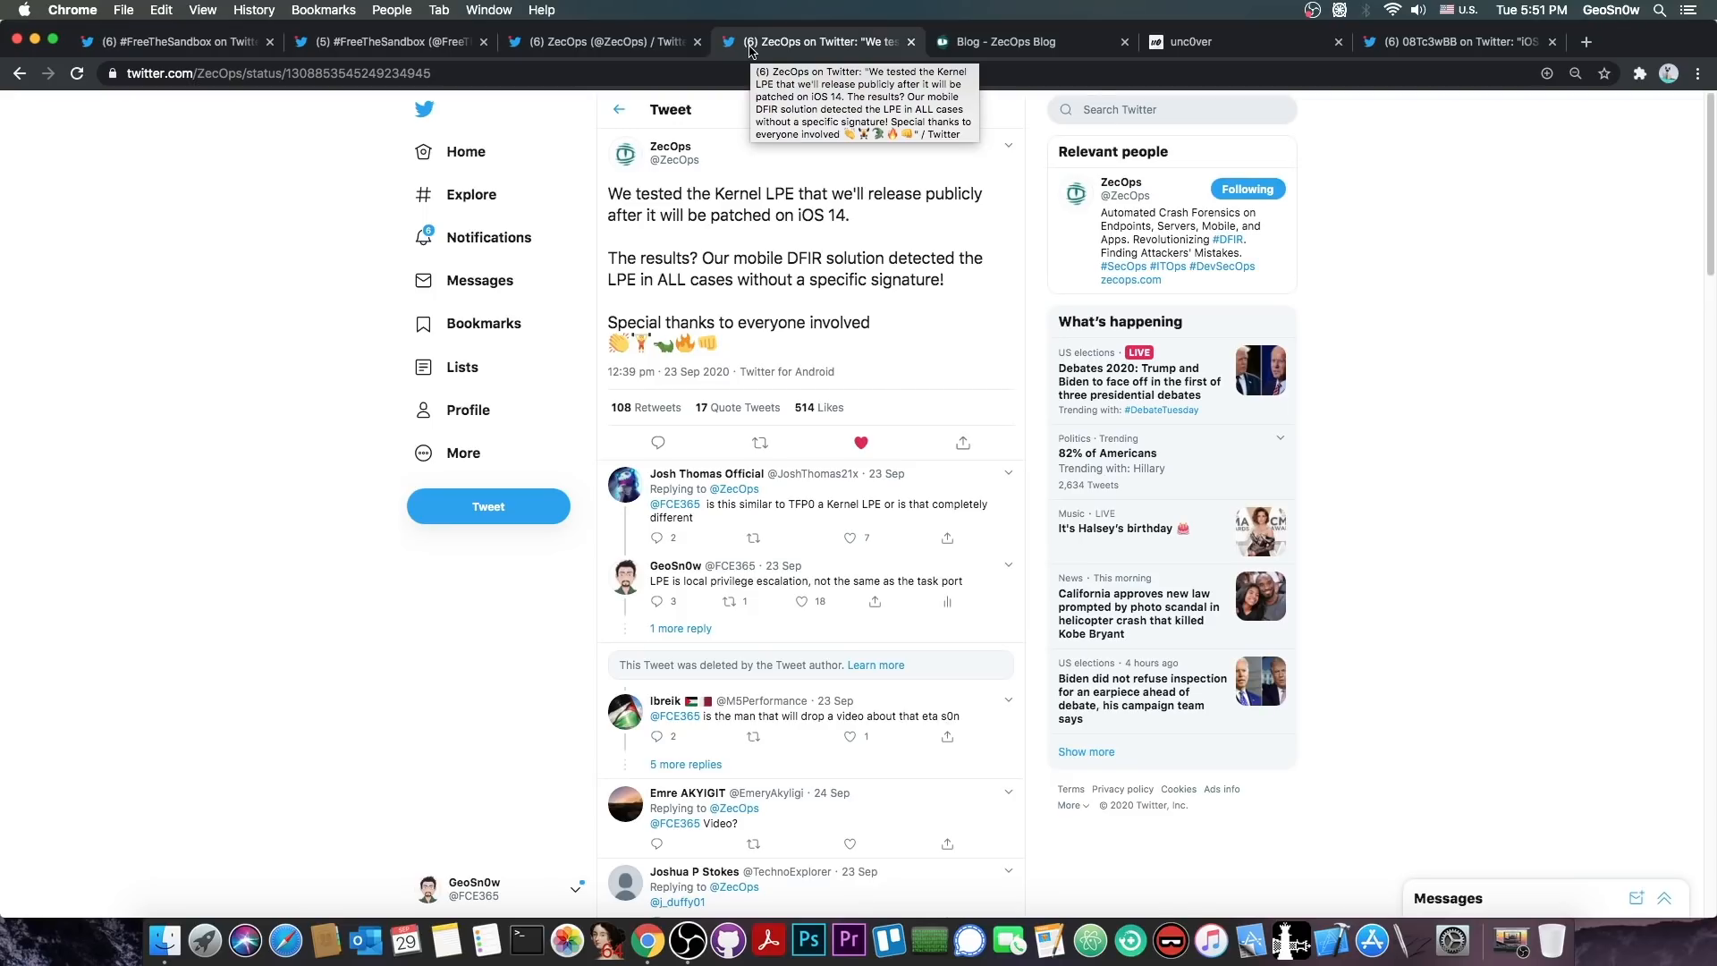
pyautogui.moveTo(860, 238)
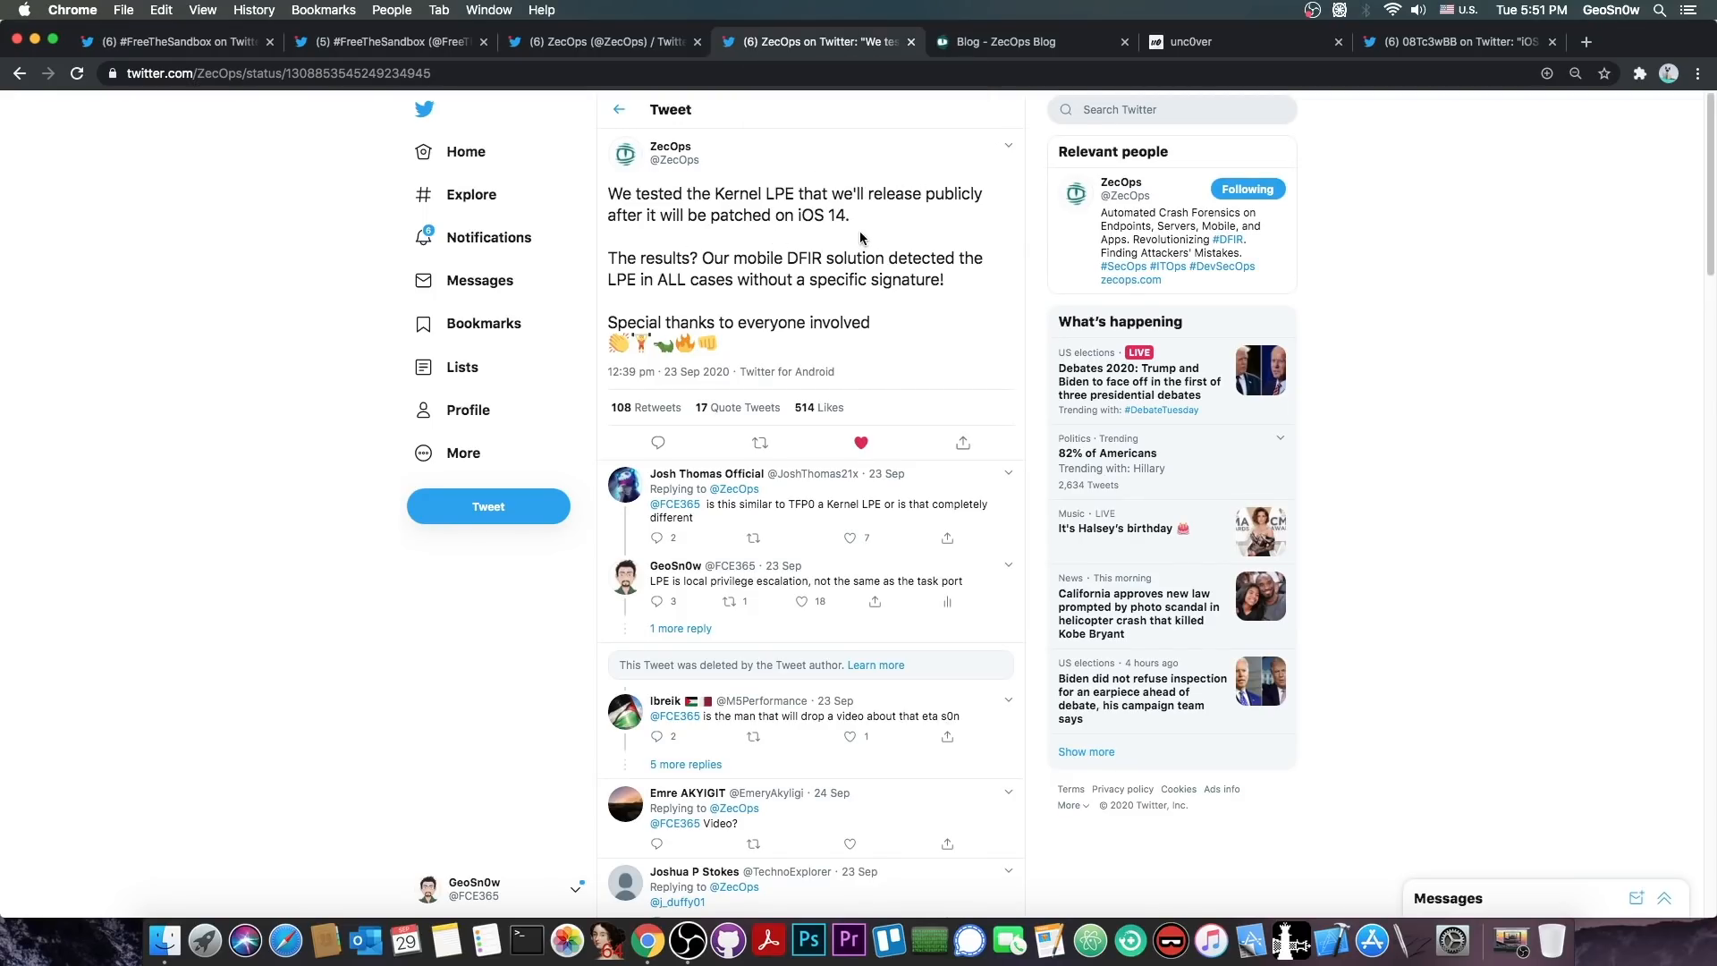
pyautogui.moveTo(154, 46)
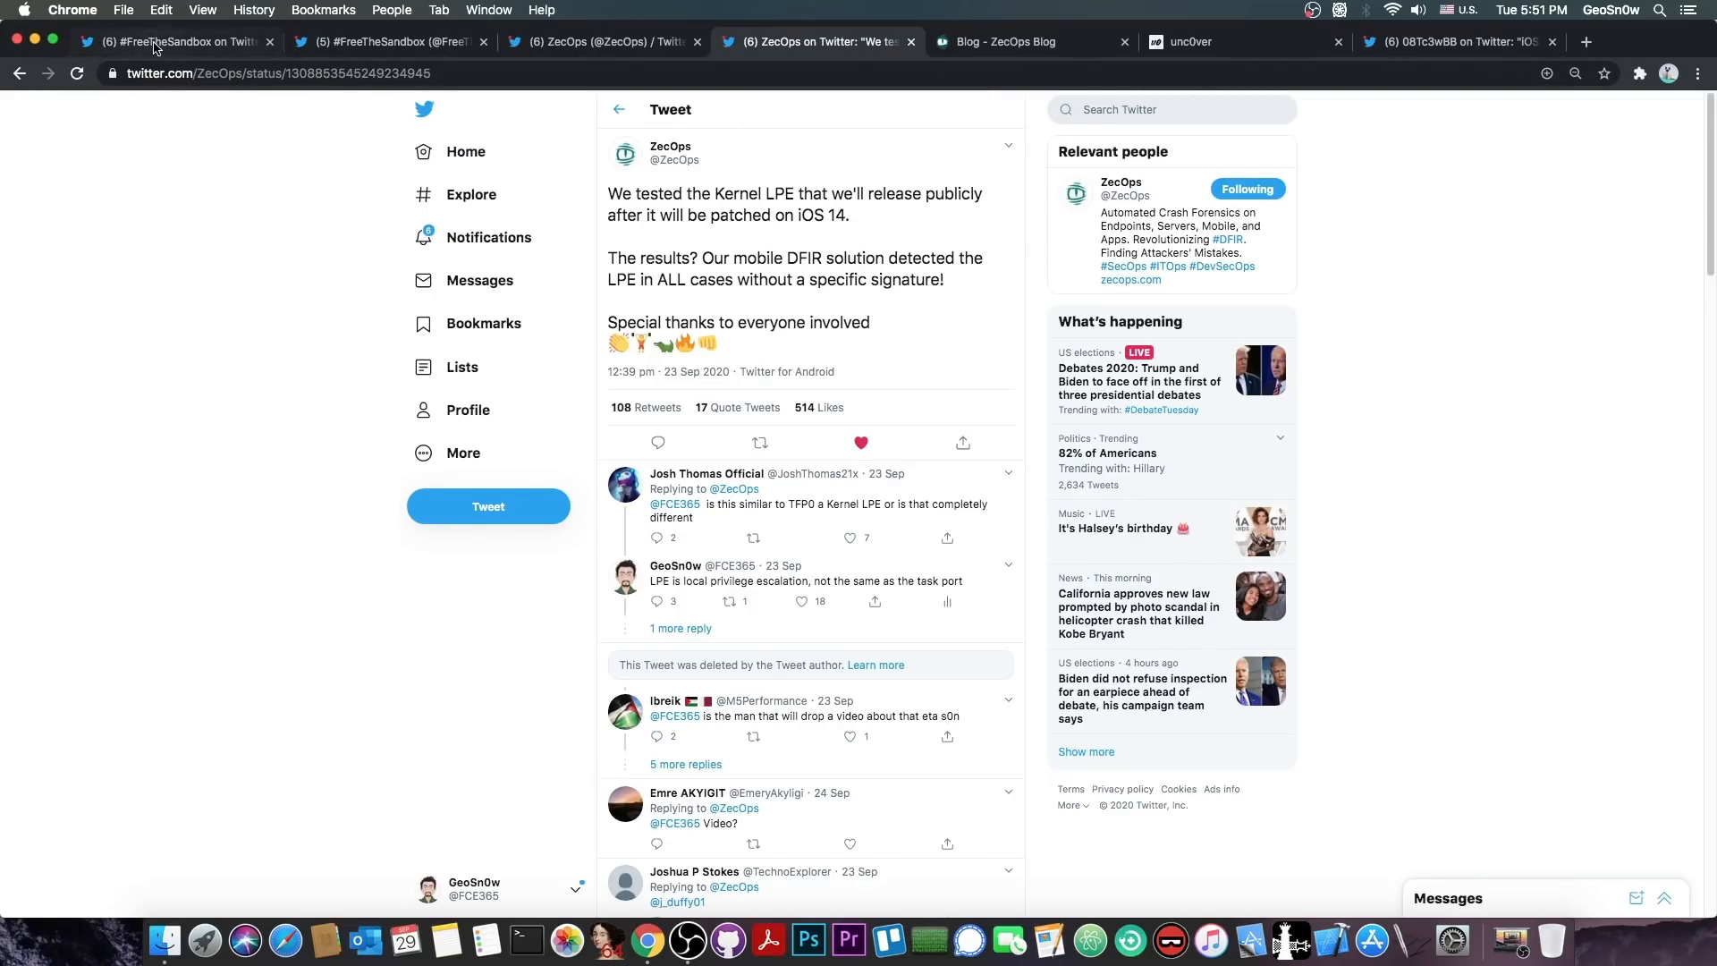